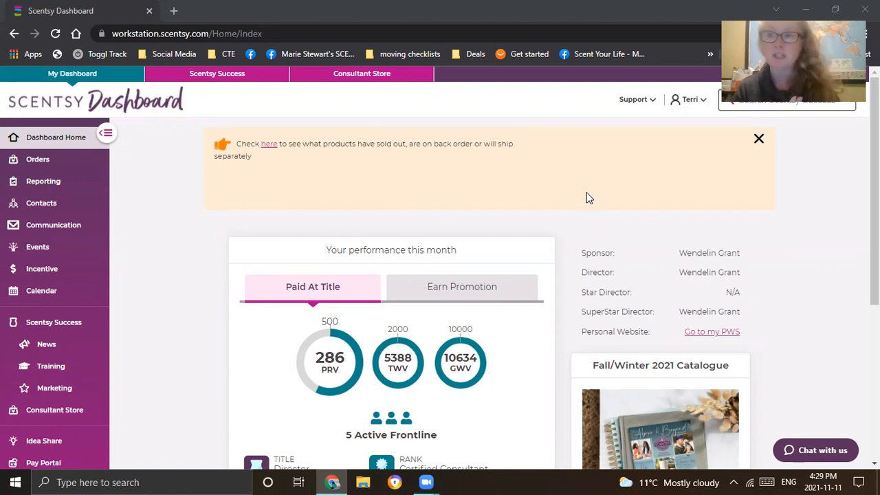
mouse_move(30, 103)
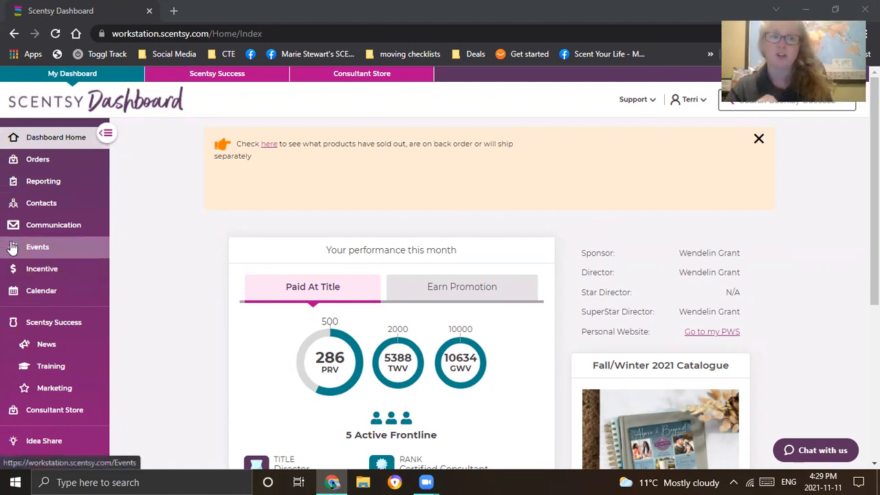
mouse_move(37, 246)
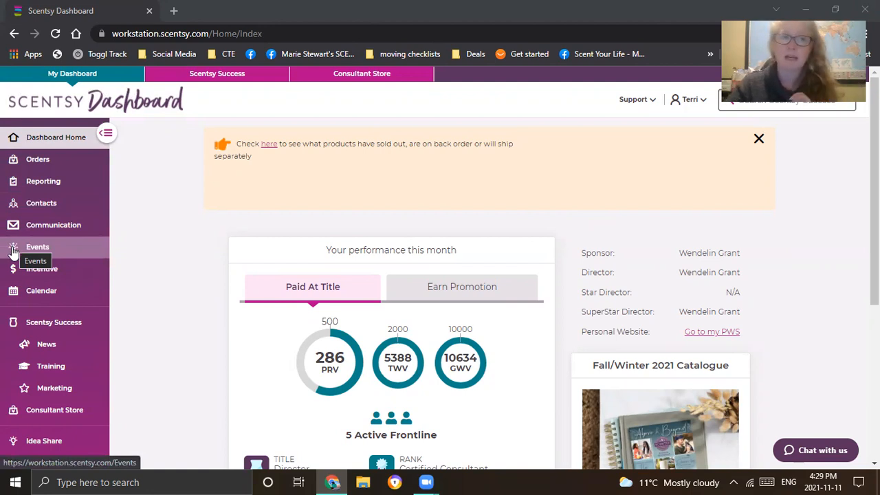
mouse_move(47, 254)
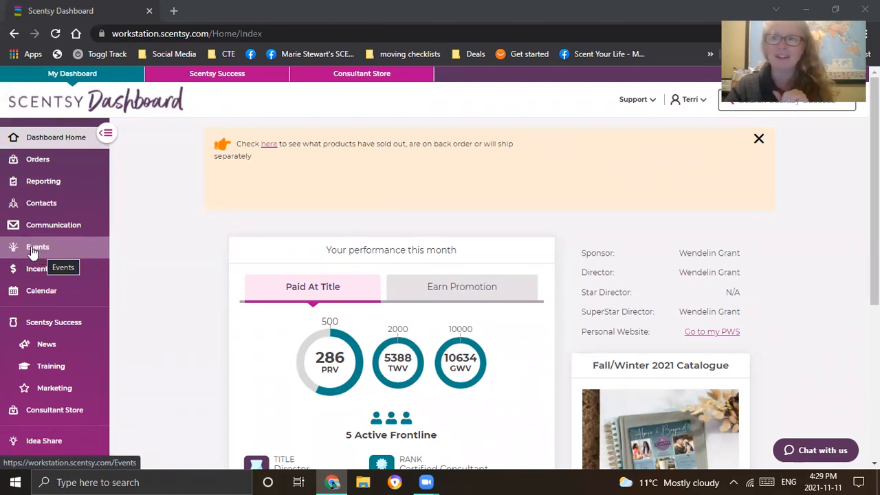
Go to the Events page and scroll through the upcoming World Tour 2022 stops and registered events.
click(38, 247)
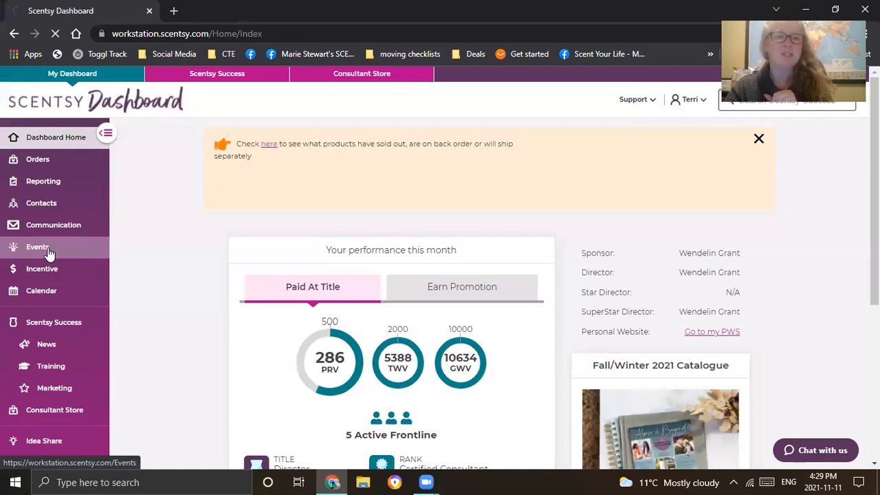
click(37, 247)
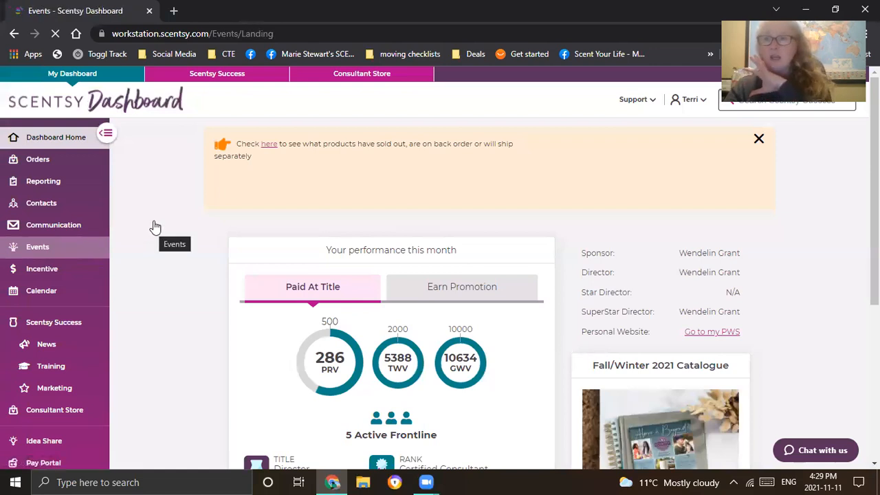
click(37, 247)
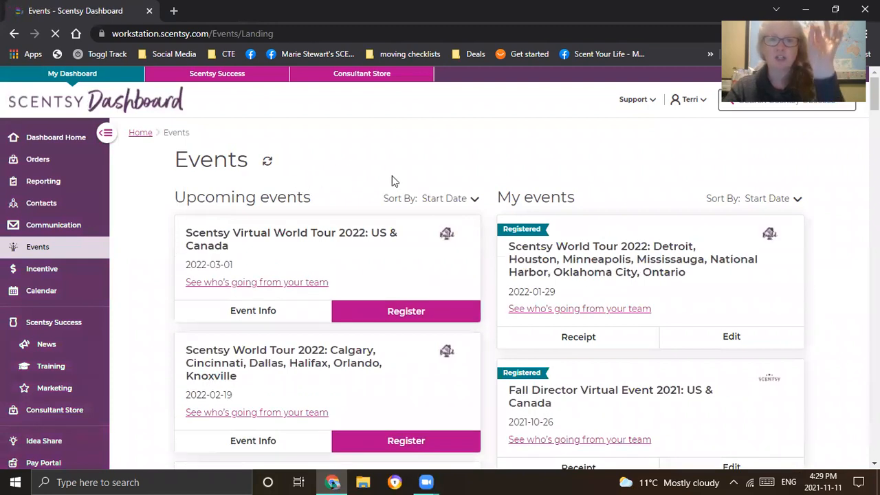
mouse_move(337, 171)
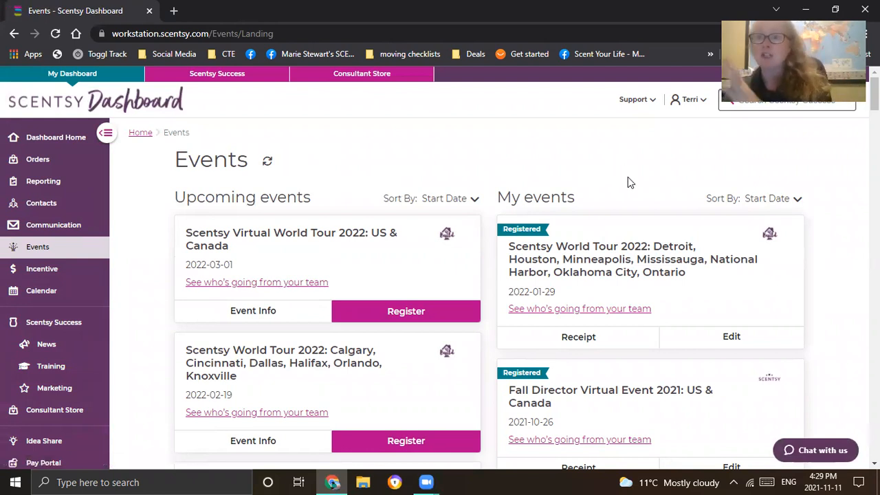
mouse_move(626, 185)
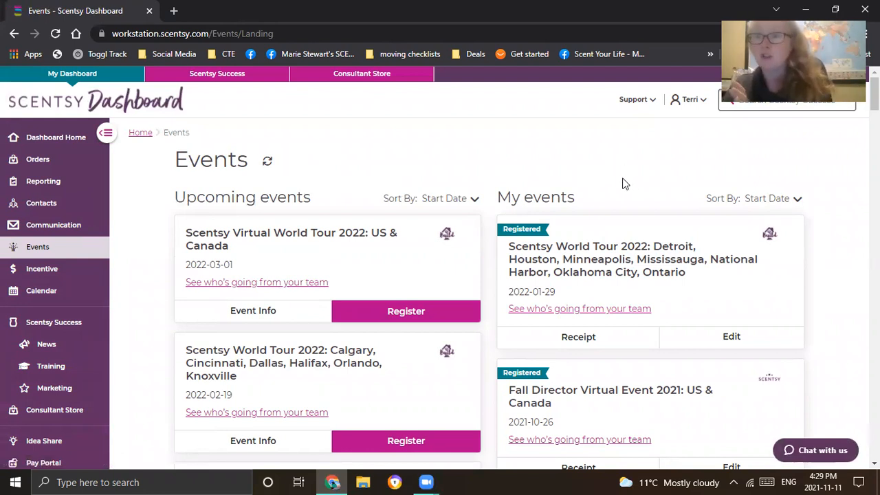
scroll(down, 3)
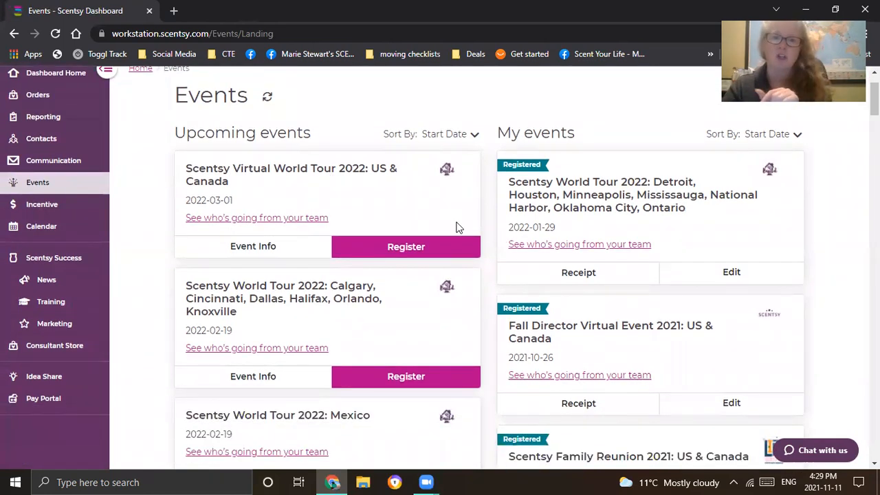
mouse_move(157, 186)
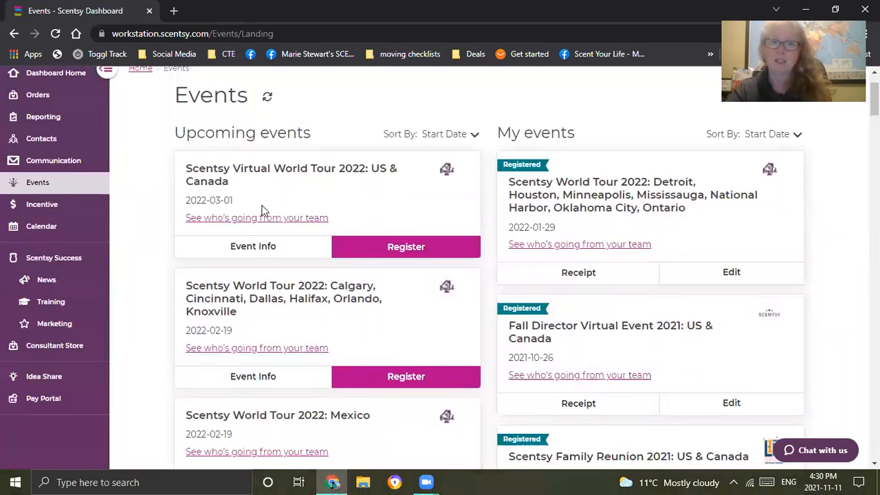
mouse_move(365, 190)
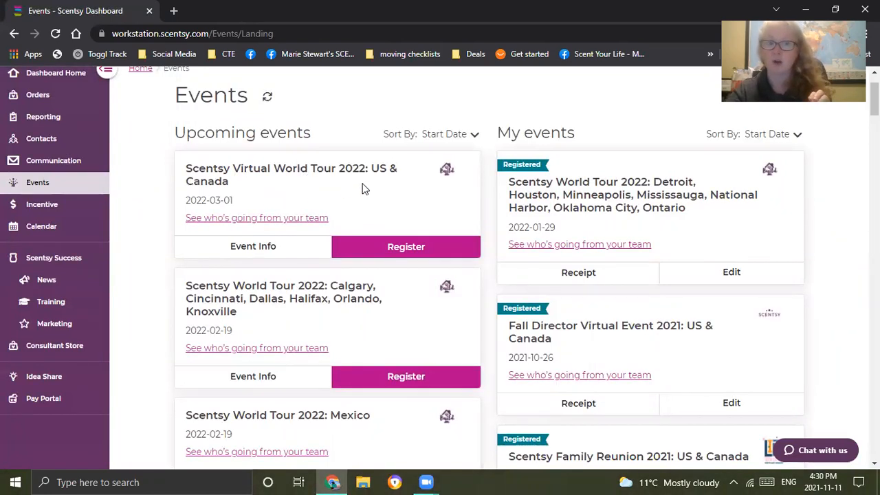
mouse_move(253, 246)
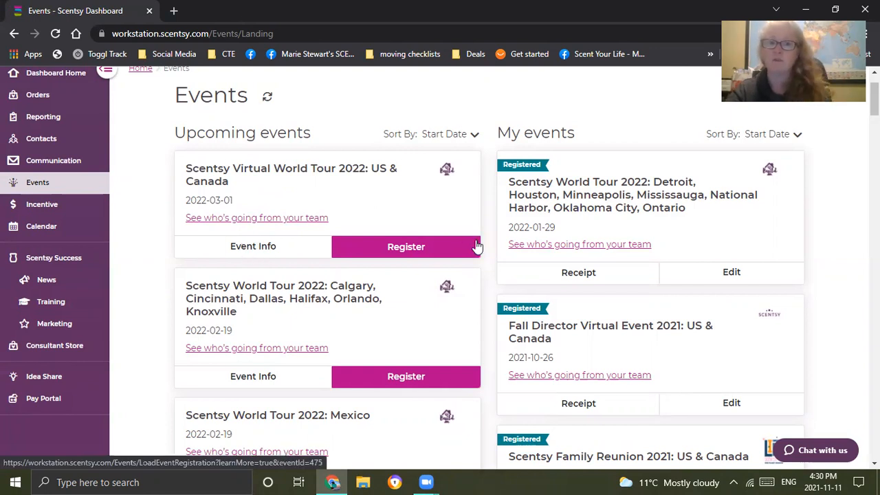
scroll(down, 3)
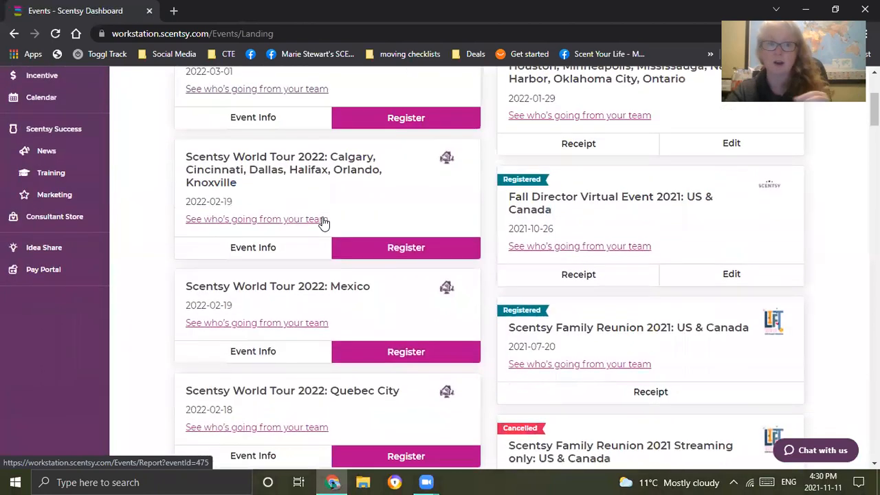
mouse_move(275, 193)
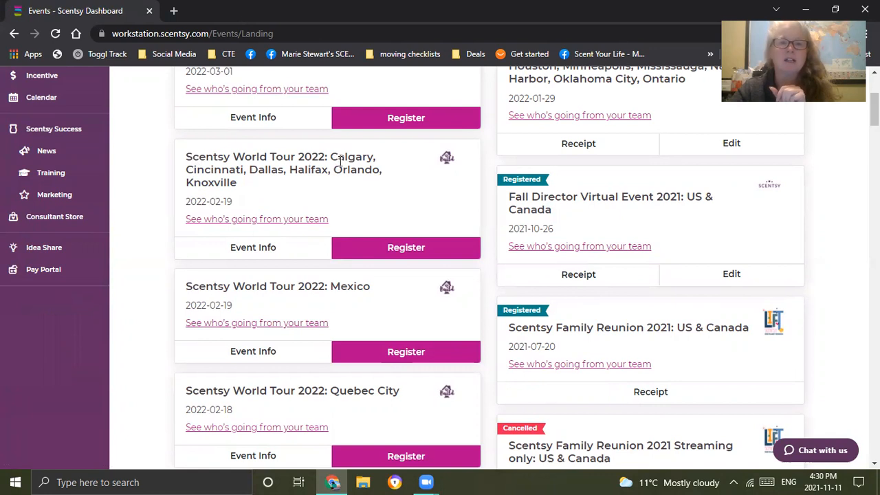
mouse_move(333, 176)
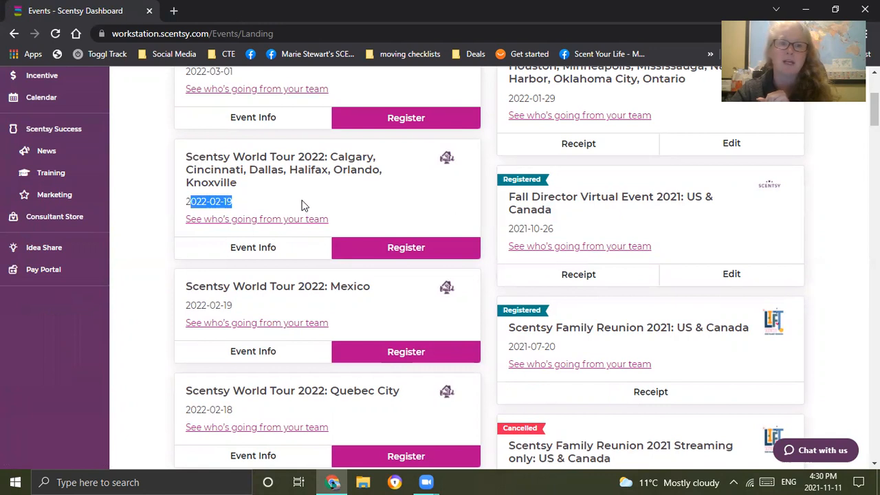
scroll(down, 3)
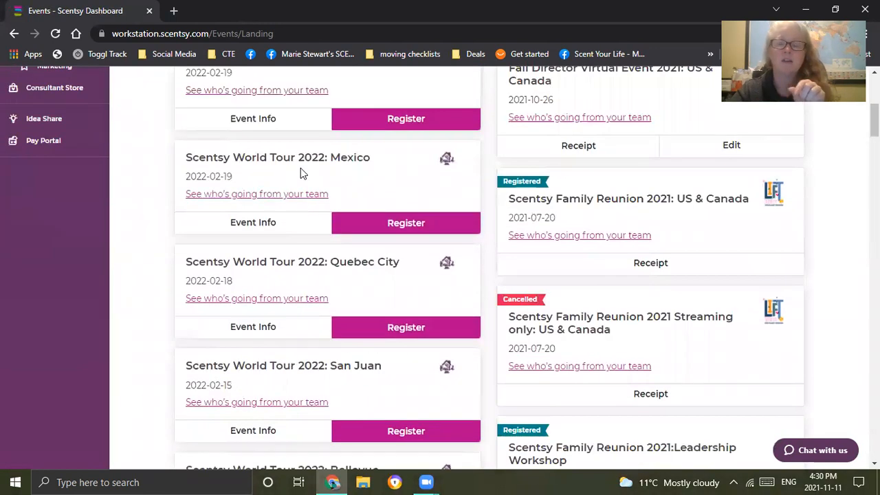
scroll(down, 3)
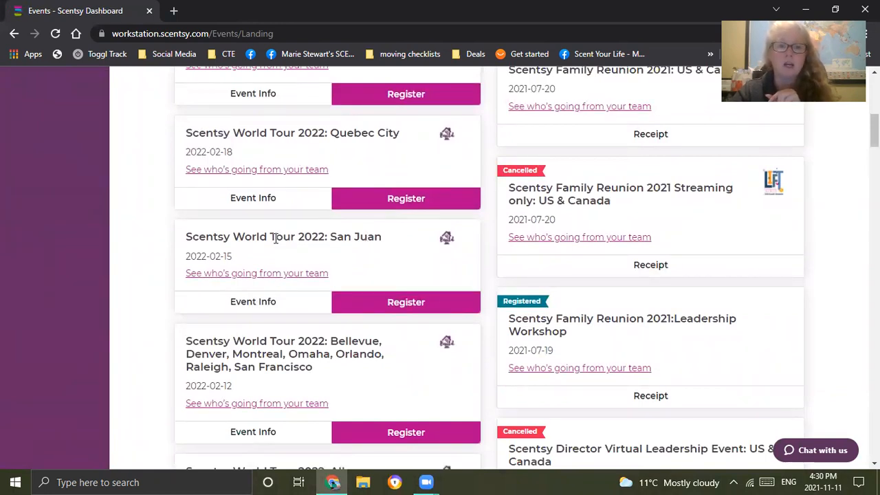
scroll(down, 3)
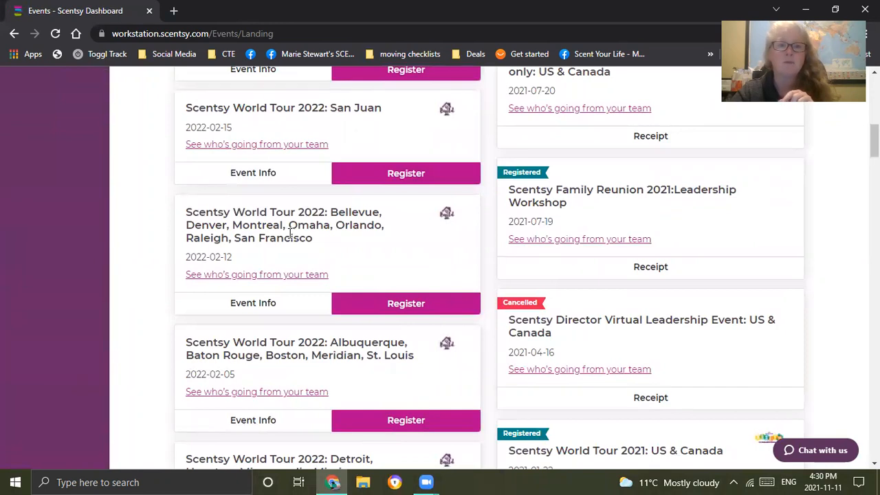
mouse_move(316, 223)
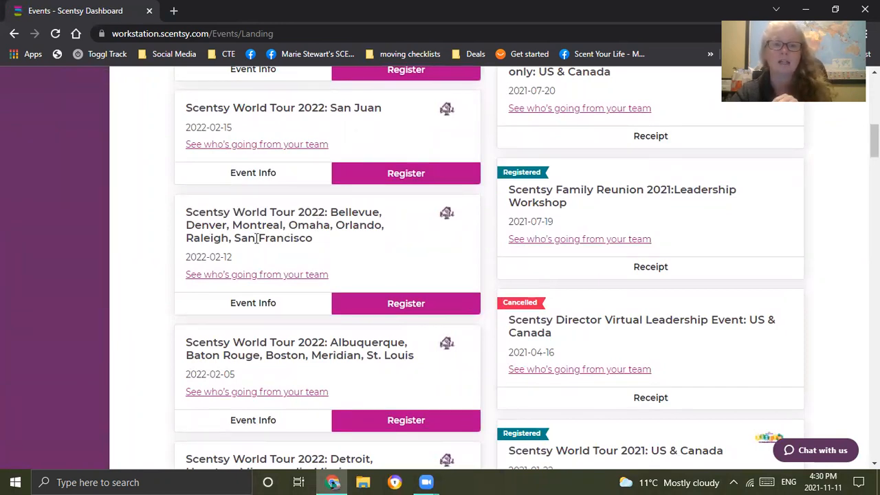
scroll(down, 3)
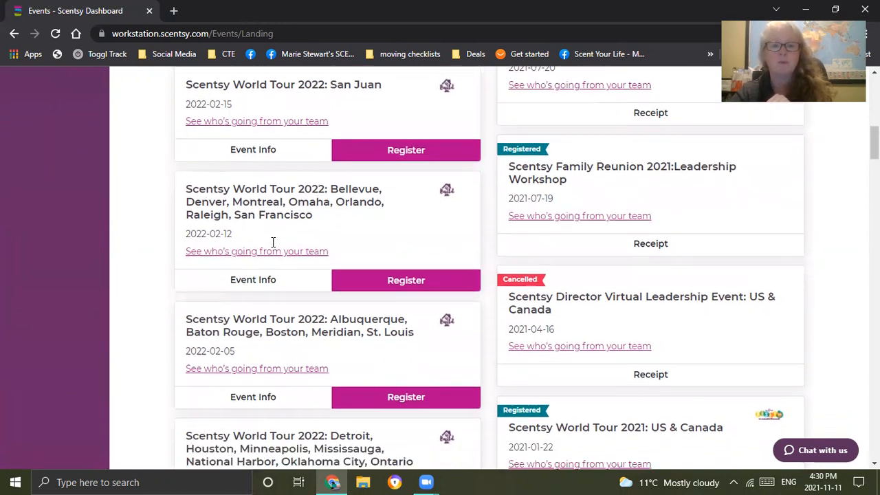
scroll(down, 3)
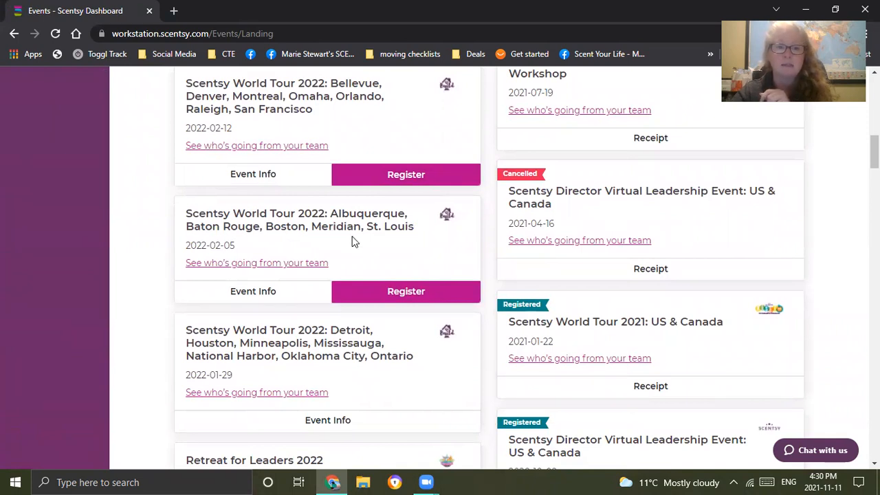
scroll(down, 3)
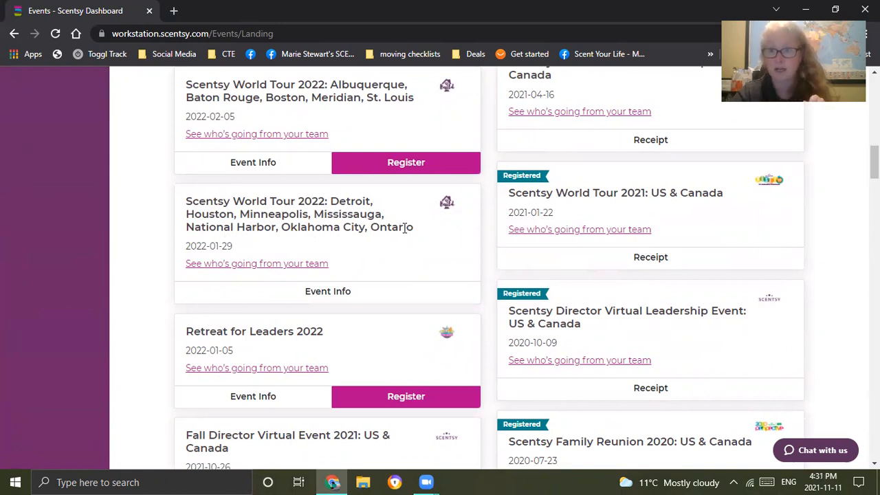
double_click(391, 227)
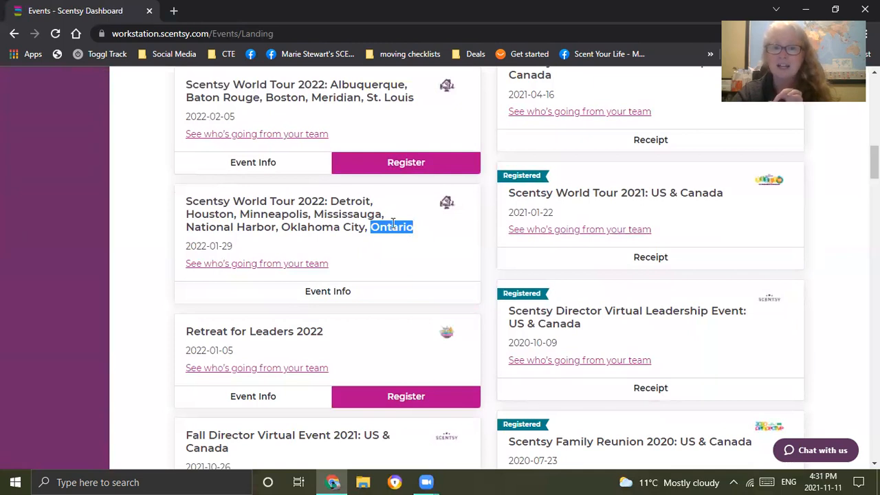
mouse_move(315, 217)
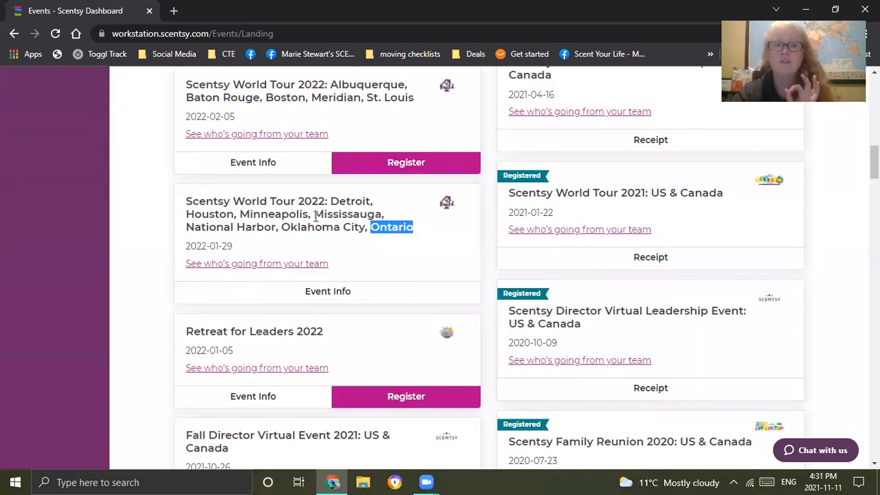
double_click(347, 214)
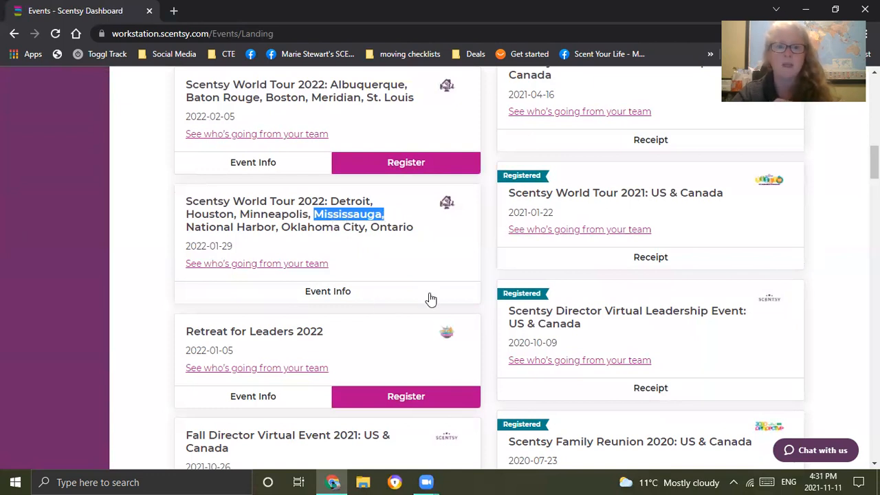
mouse_move(413, 295)
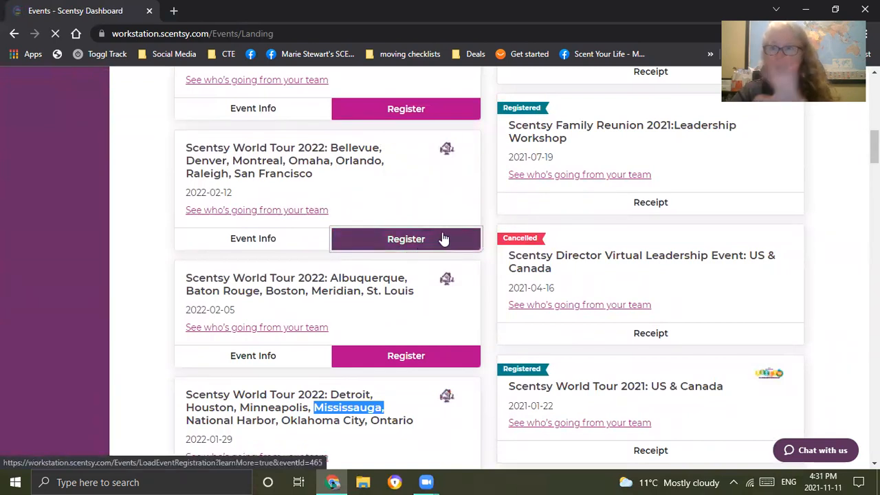
click(406, 239)
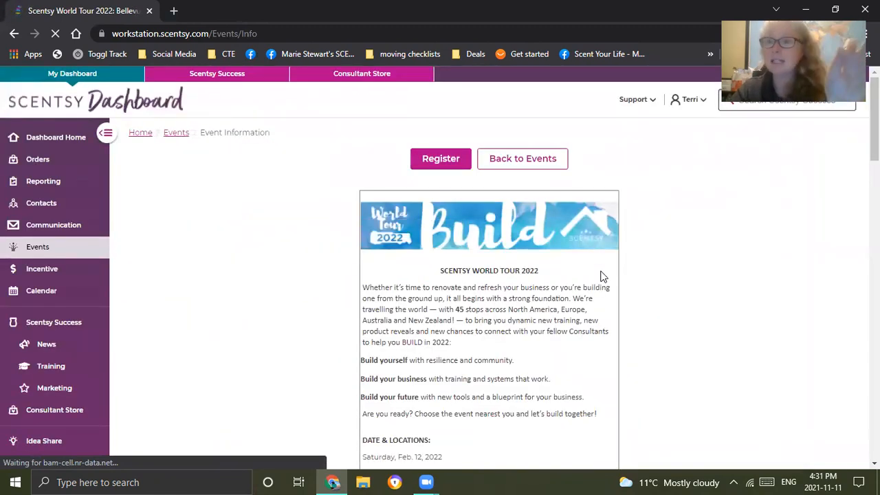
scroll(down, 3)
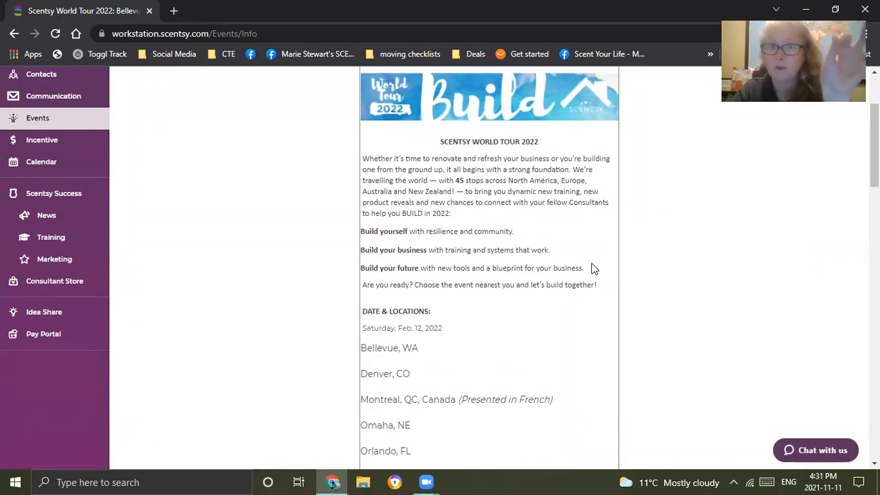
scroll(down, 3)
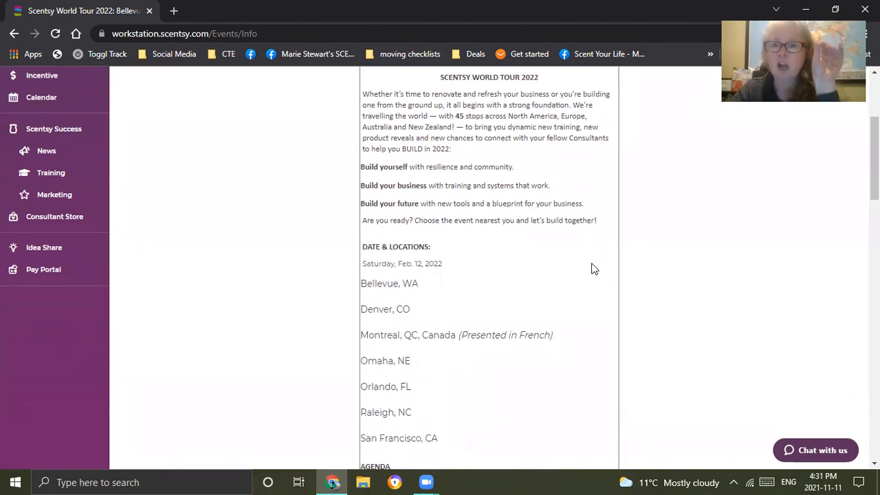
mouse_move(588, 269)
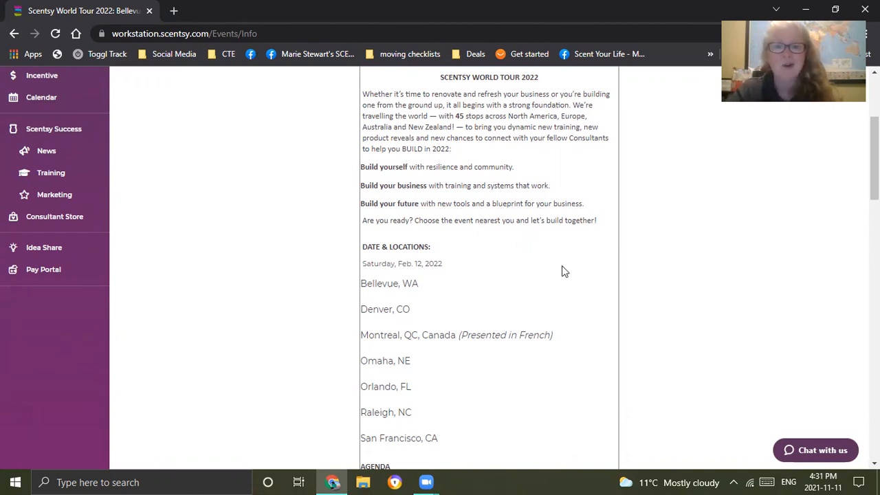
Scroll the Bellevue event page down to the Agenda timetable and Registration cost details.
scroll(down, 3)
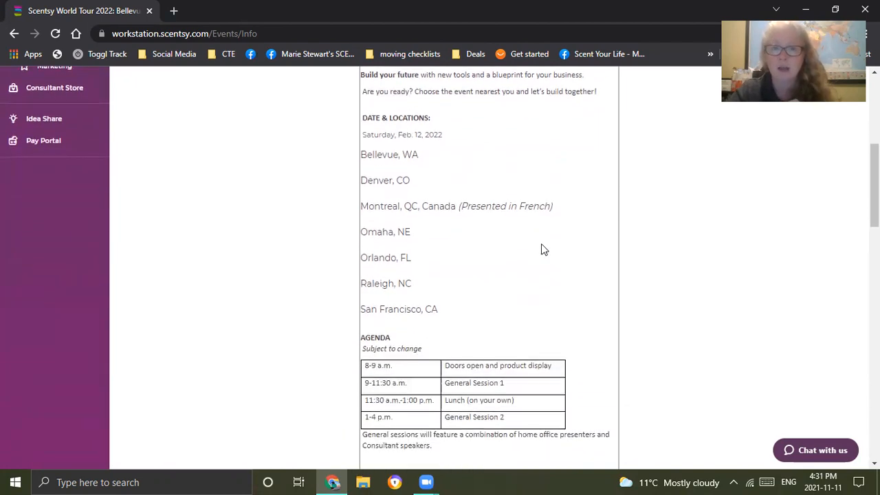
scroll(down, 3)
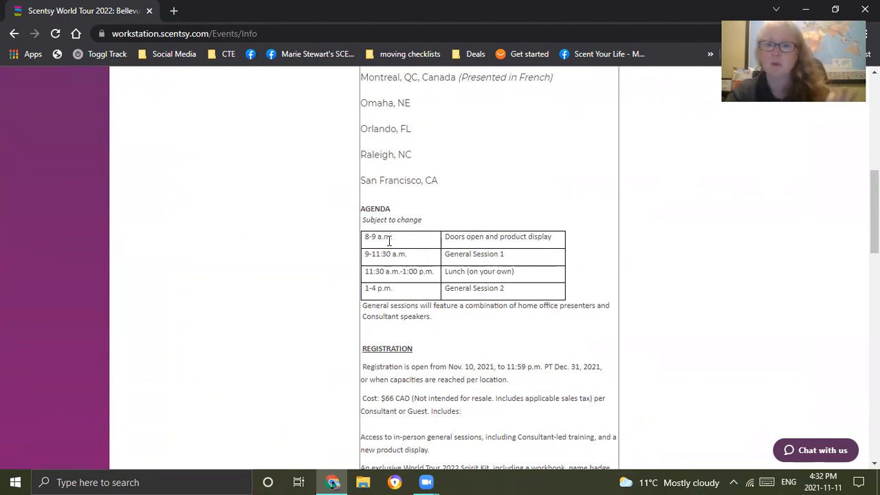
mouse_move(424, 245)
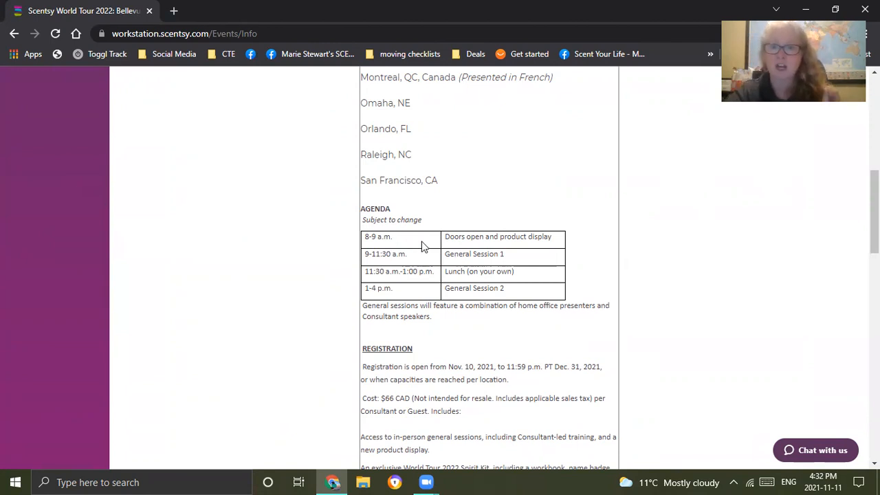
mouse_move(413, 244)
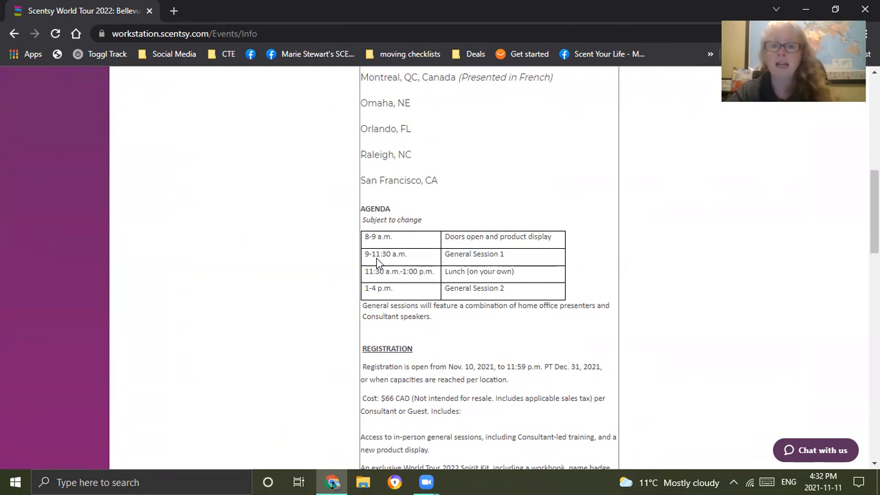
mouse_move(421, 264)
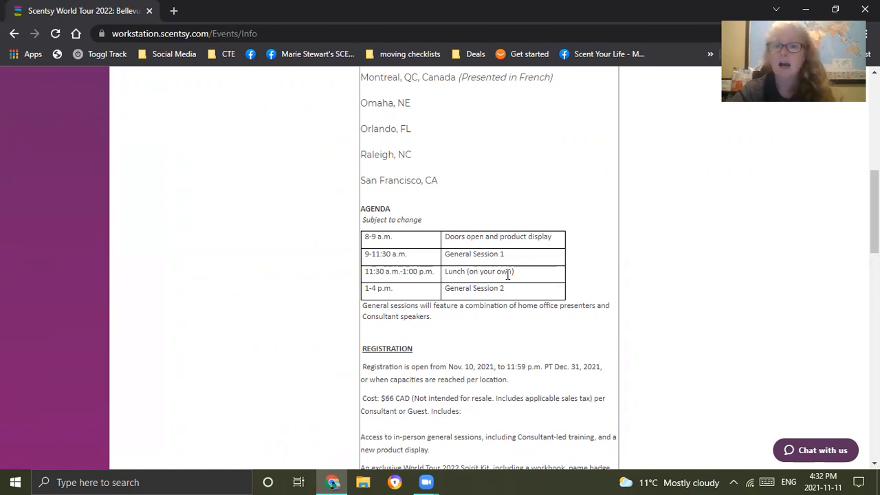
mouse_move(520, 278)
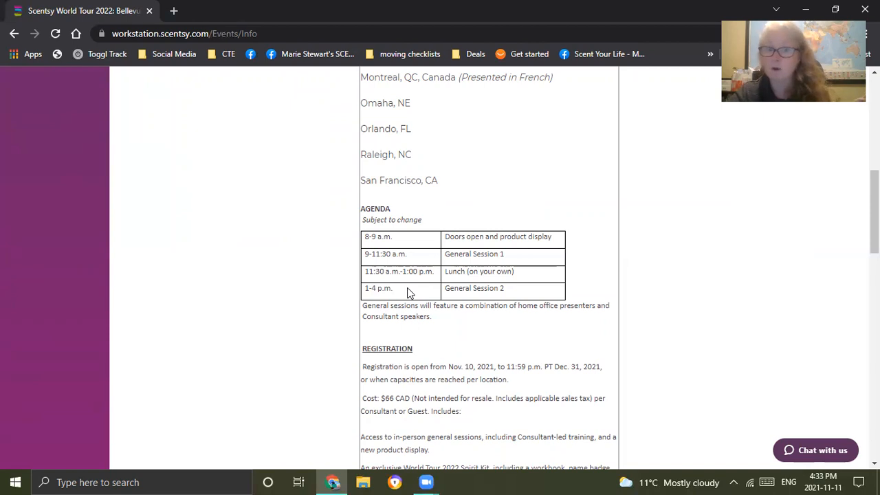
mouse_move(535, 324)
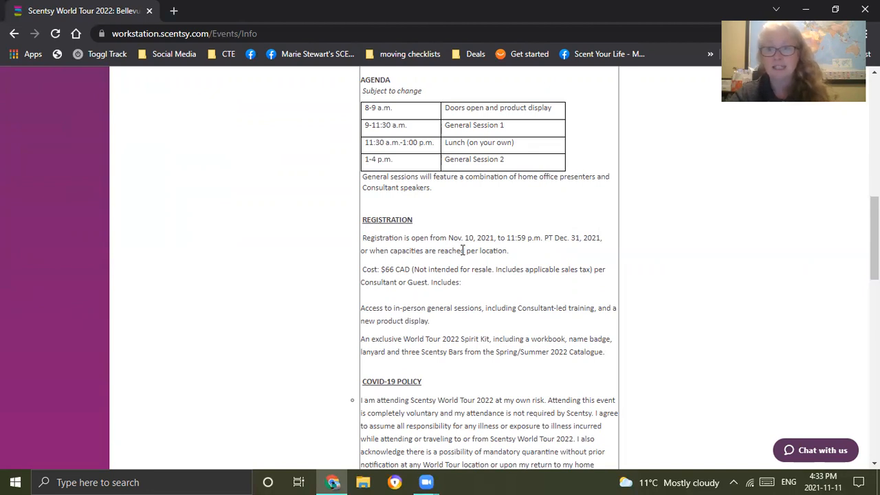
mouse_move(576, 238)
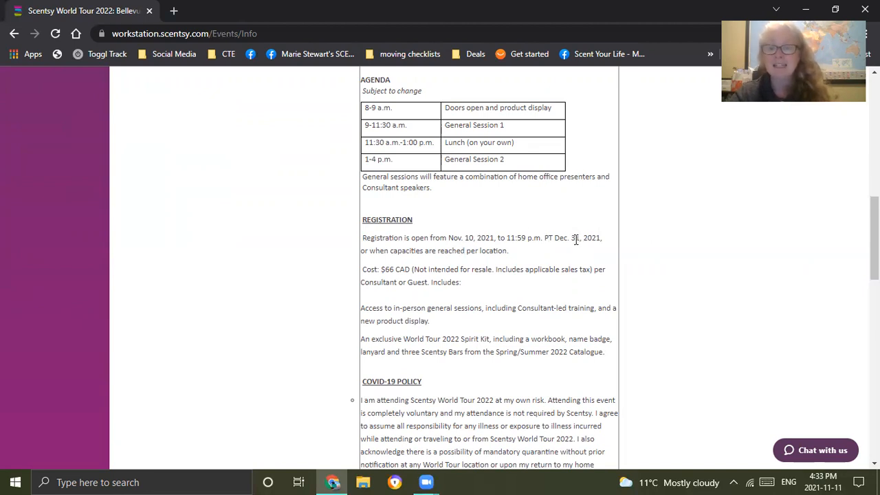
mouse_move(550, 232)
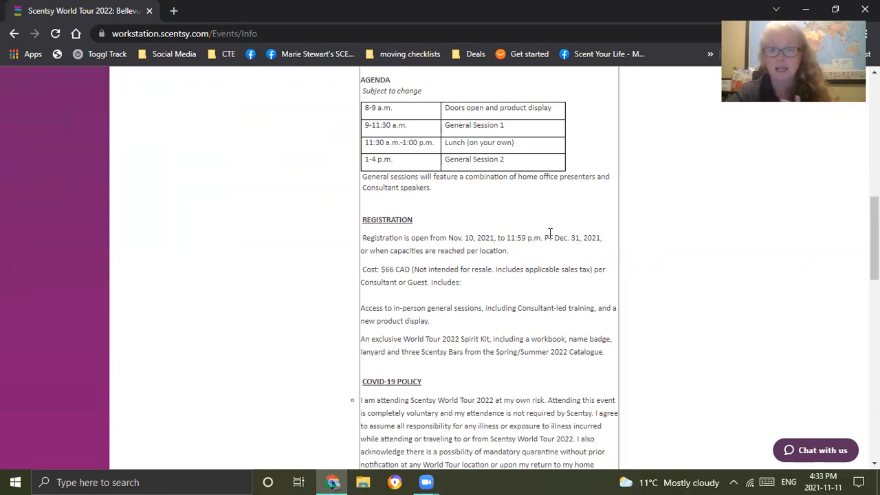
mouse_move(550, 237)
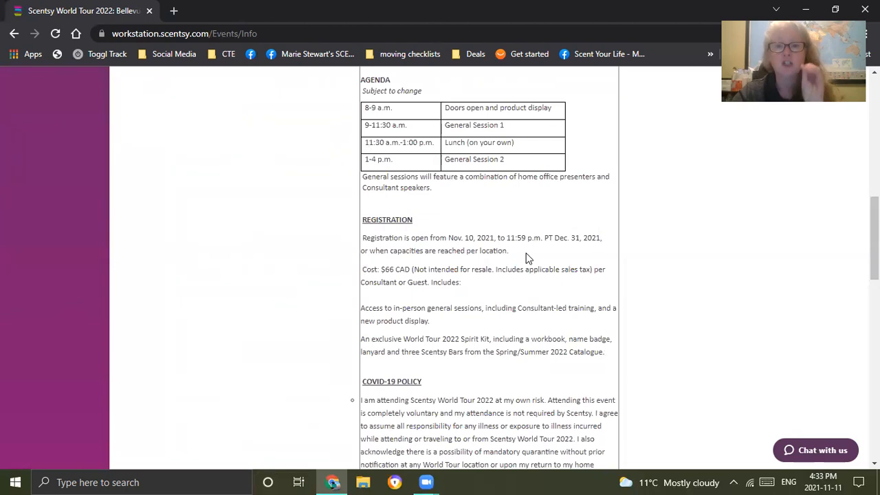
mouse_move(531, 258)
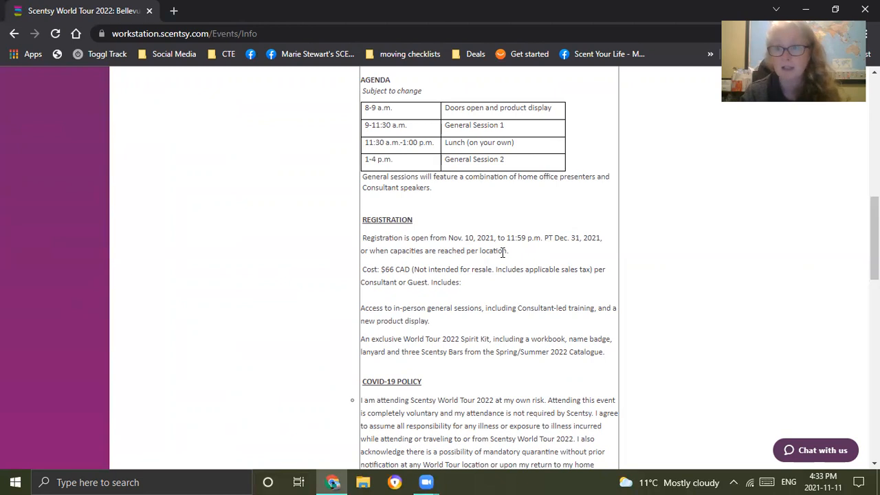
mouse_move(429, 292)
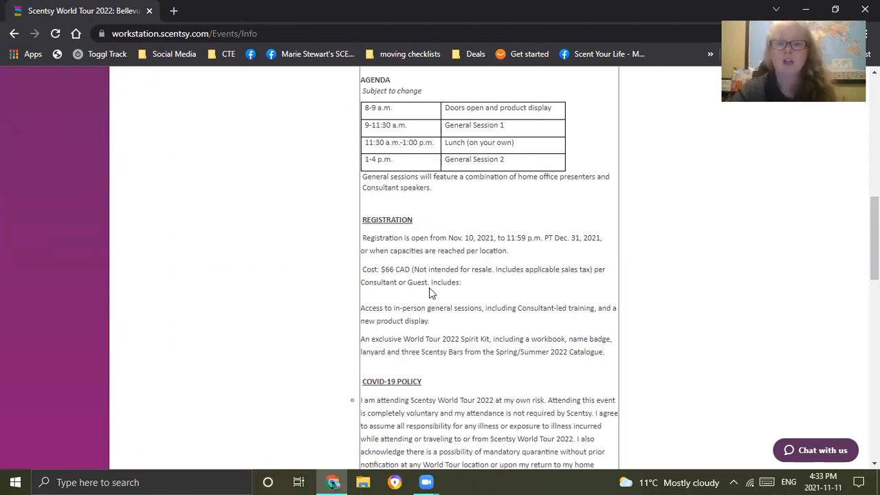
mouse_move(473, 307)
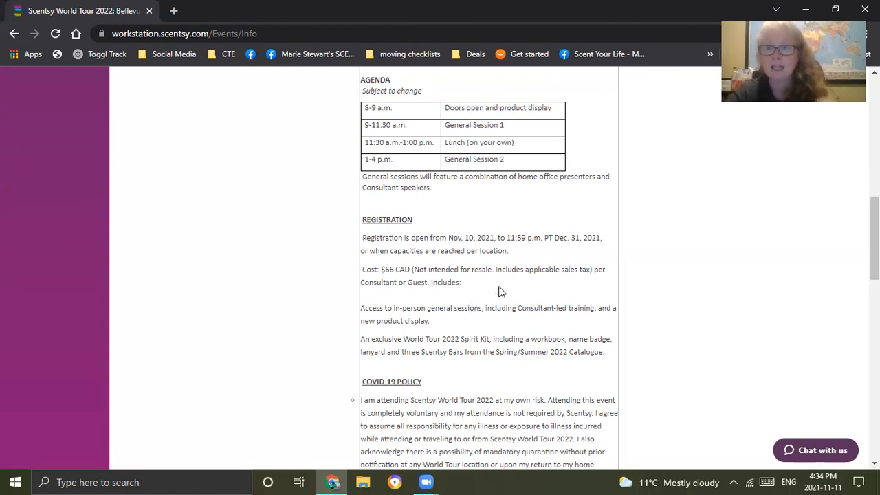
mouse_move(496, 291)
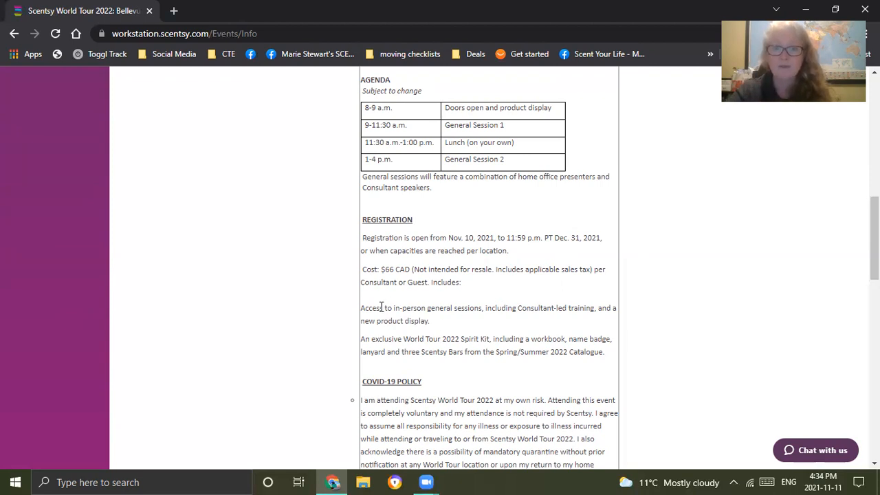
mouse_move(453, 319)
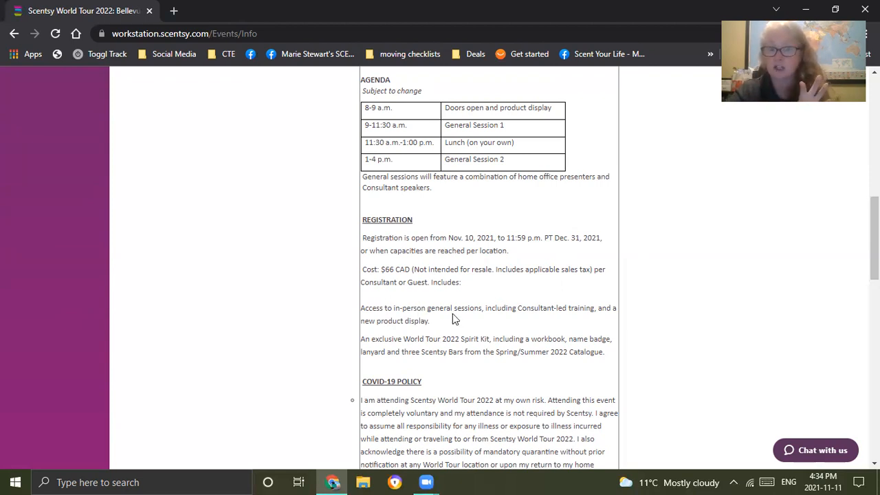
mouse_move(451, 324)
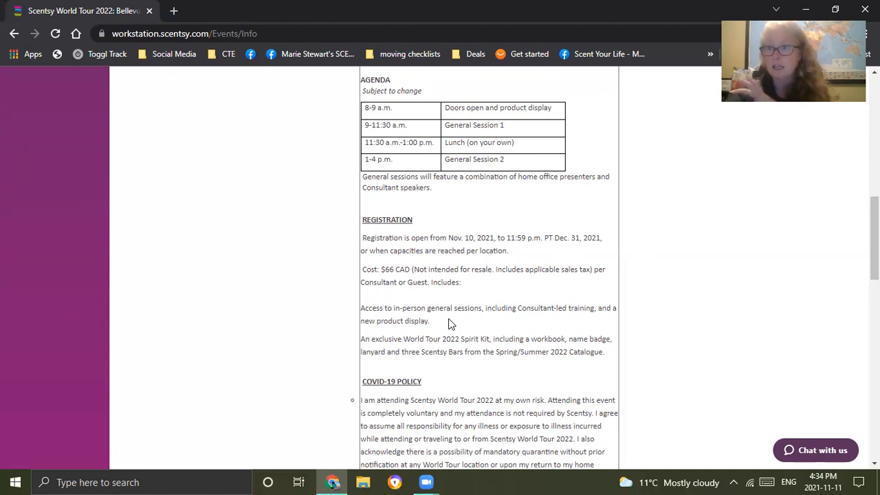
mouse_move(453, 325)
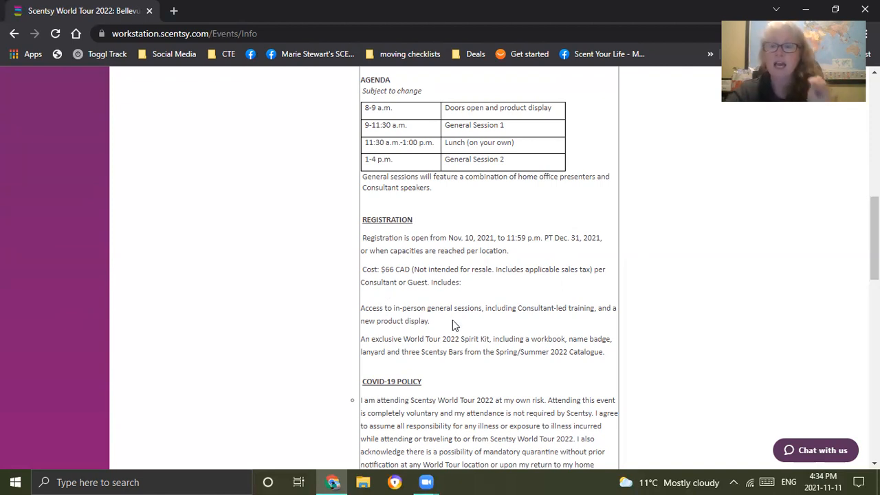
Read down through the COVID-19 policy bullets, including safety protocol and denied-entrance clauses.
scroll(down, 3)
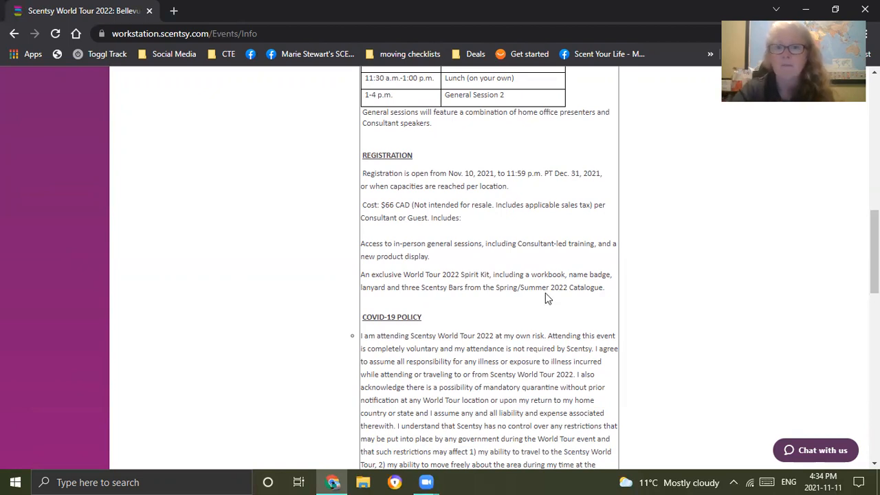
scroll(down, 3)
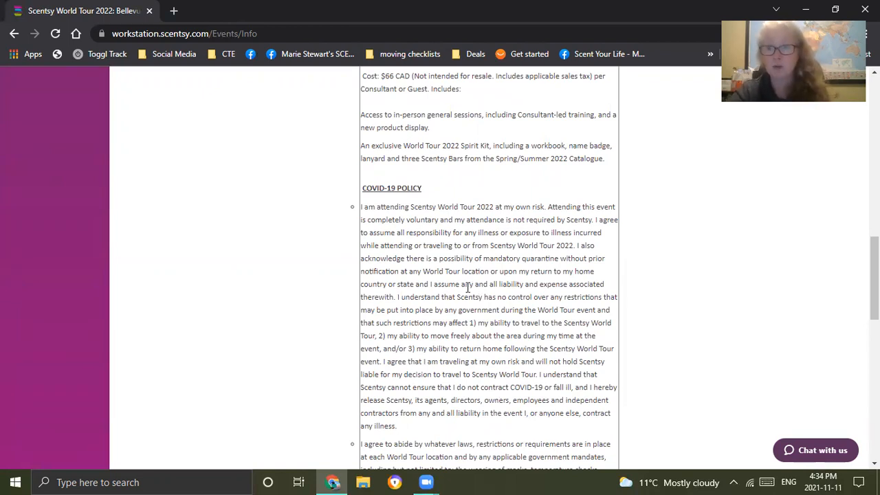
scroll(down, 3)
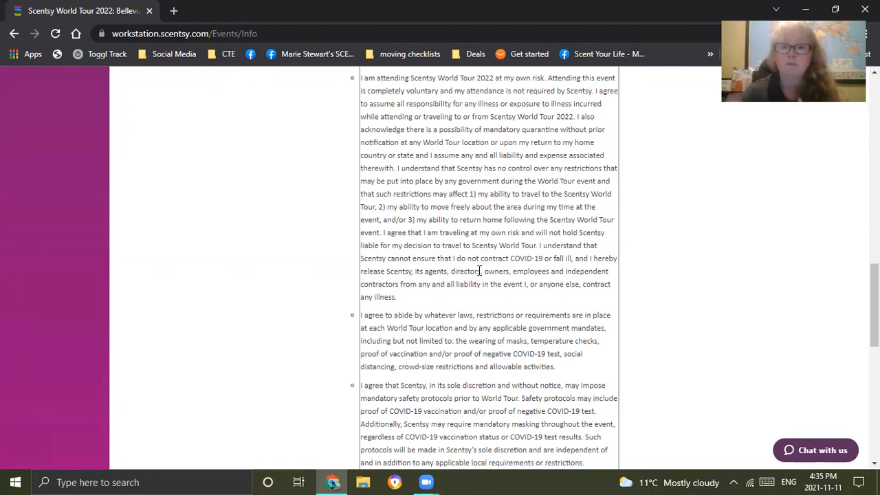
scroll(down, 3)
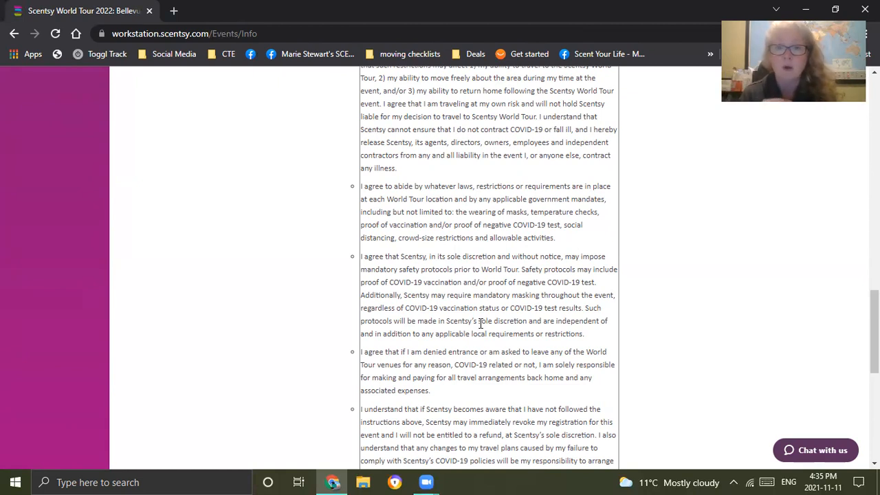
mouse_move(462, 267)
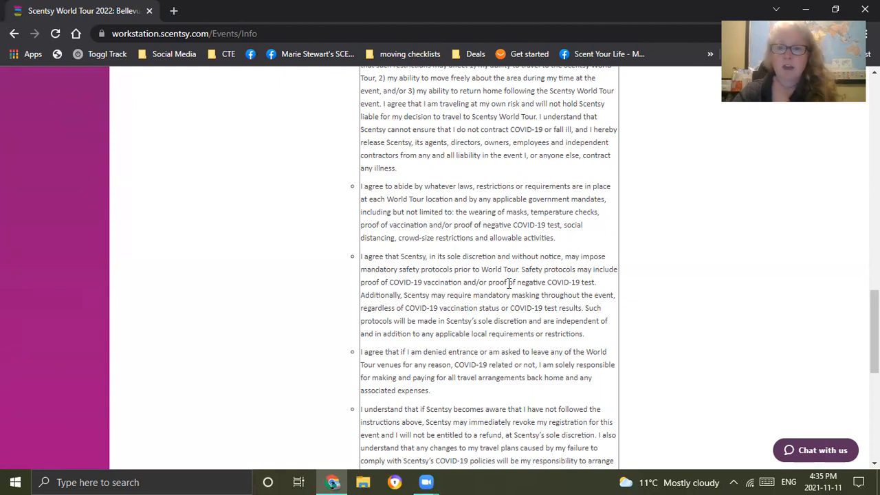
scroll(down, 3)
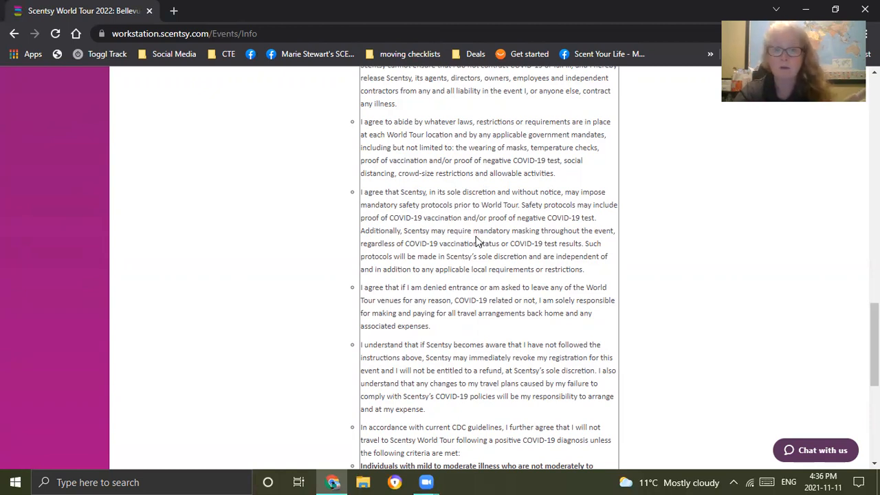
scroll(down, 3)
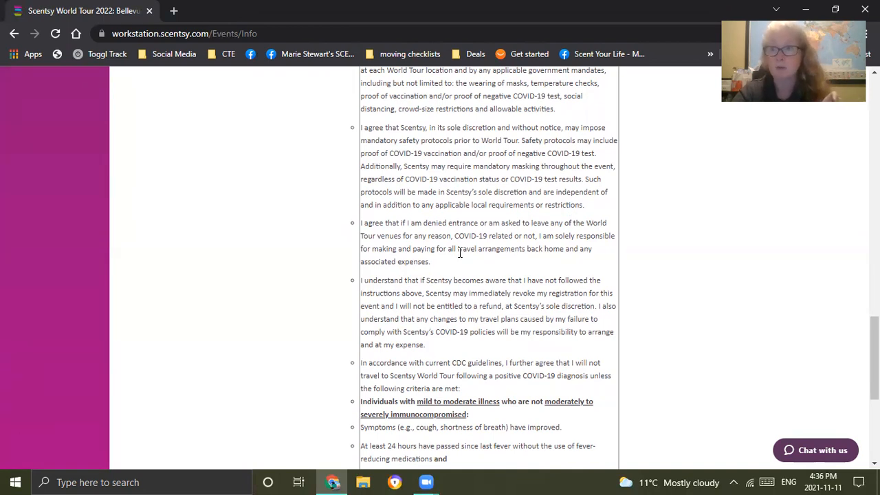
Reach the bottom of the event page where Register and Back to Events are offered.
scroll(down, 3)
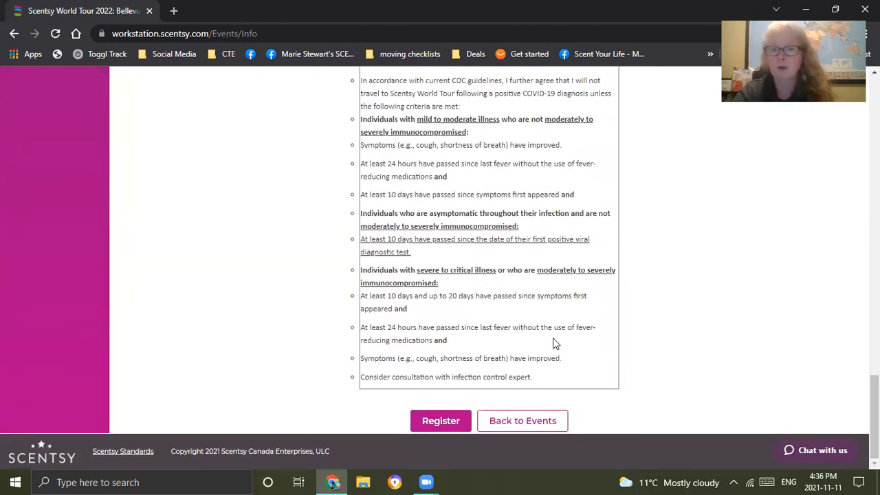
mouse_move(547, 328)
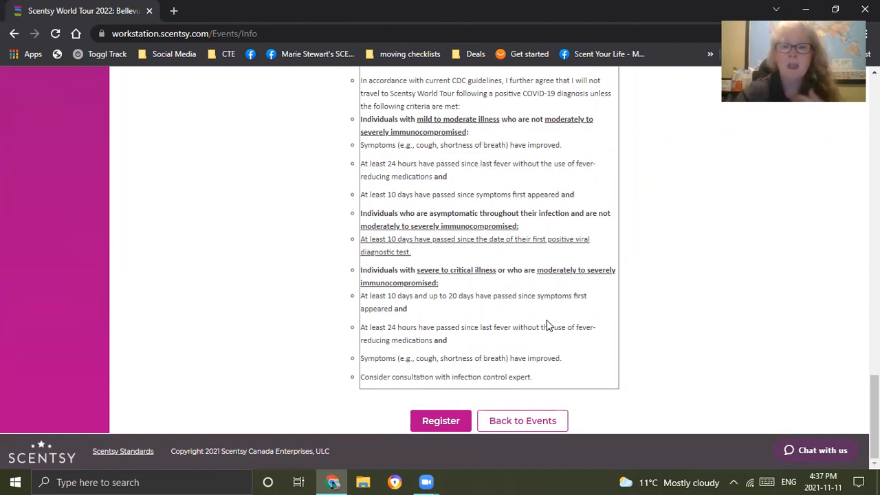
mouse_move(440, 421)
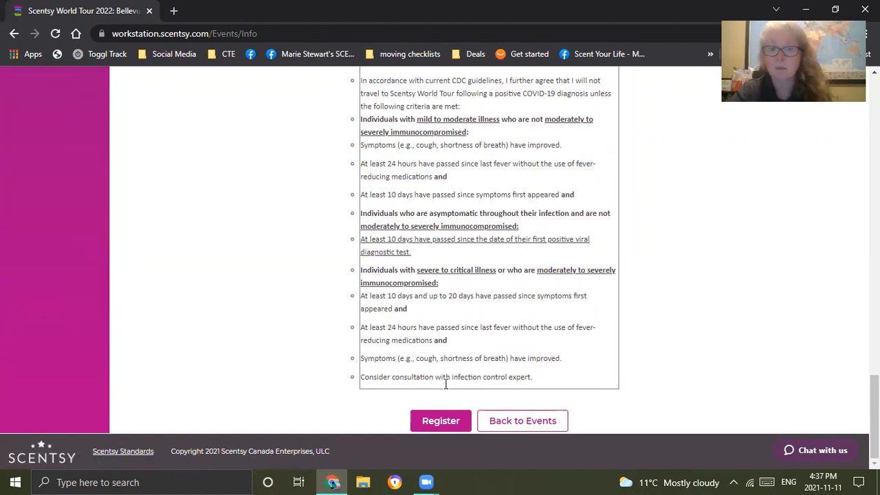
click(440, 421)
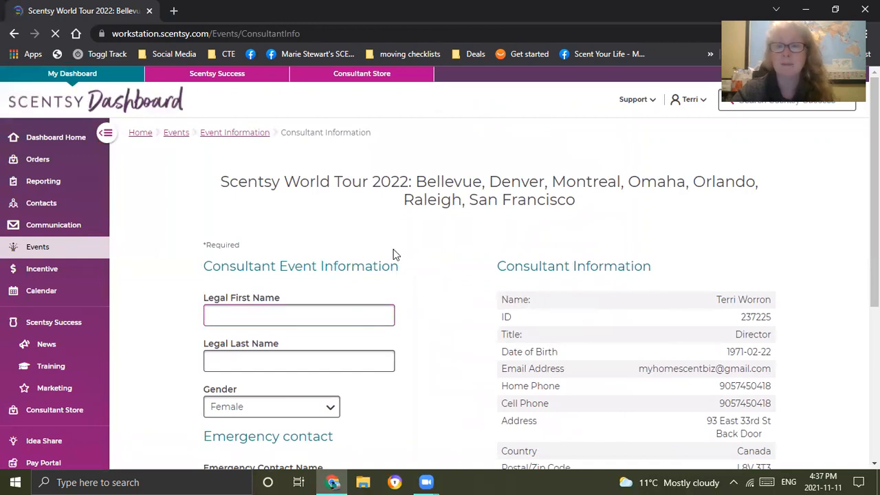
scroll(down, 3)
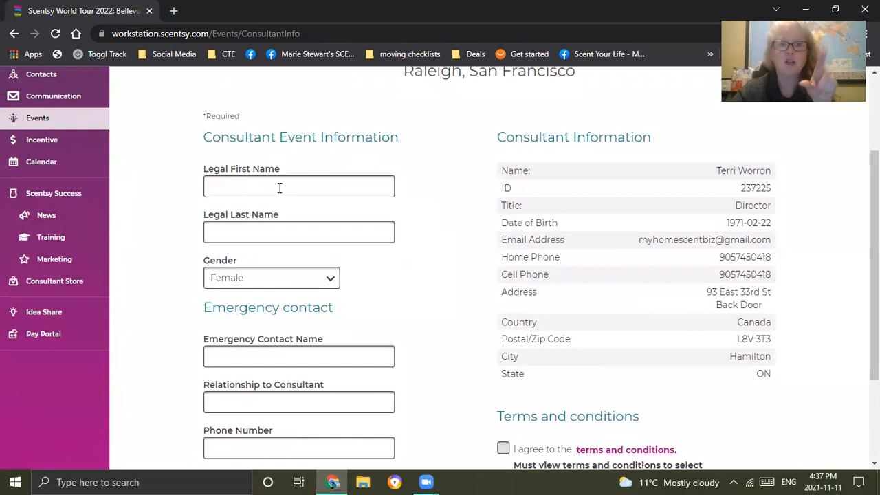
click(298, 187)
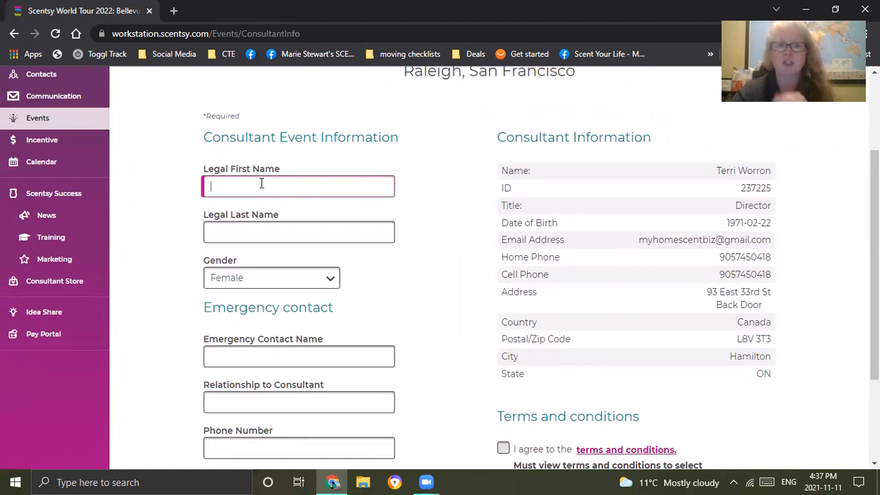
click(298, 231)
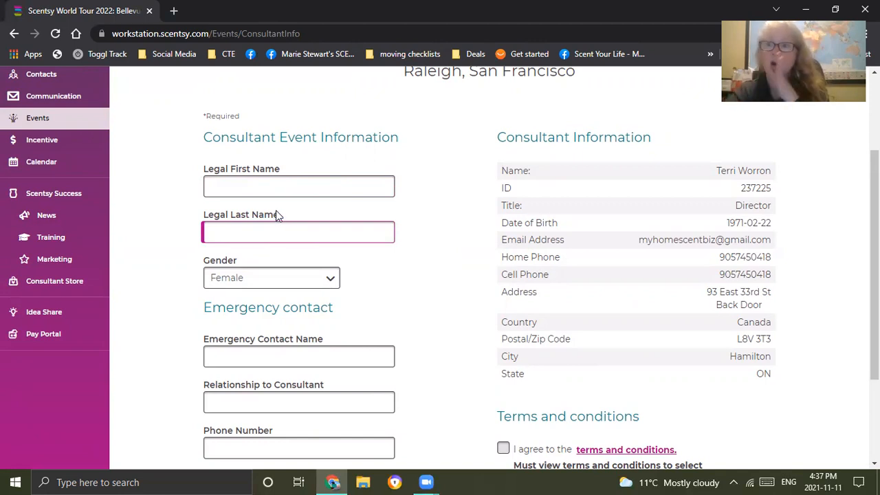
click(299, 231)
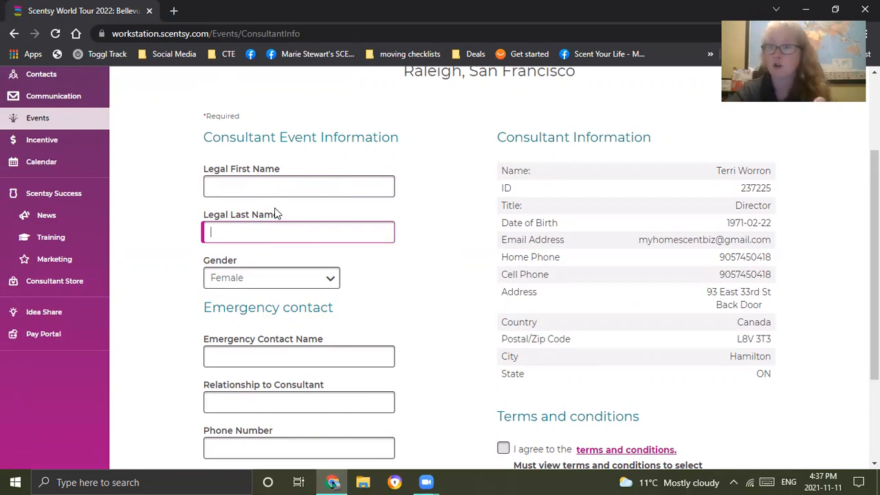
scroll(down, 3)
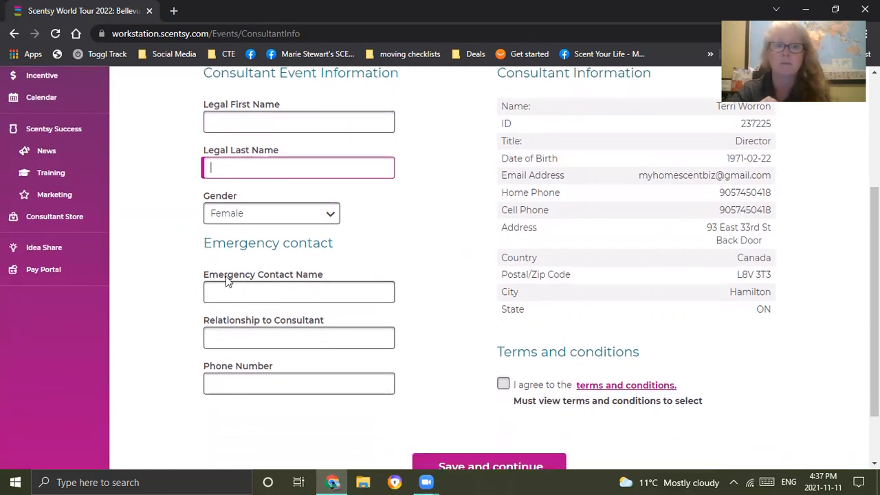
click(298, 291)
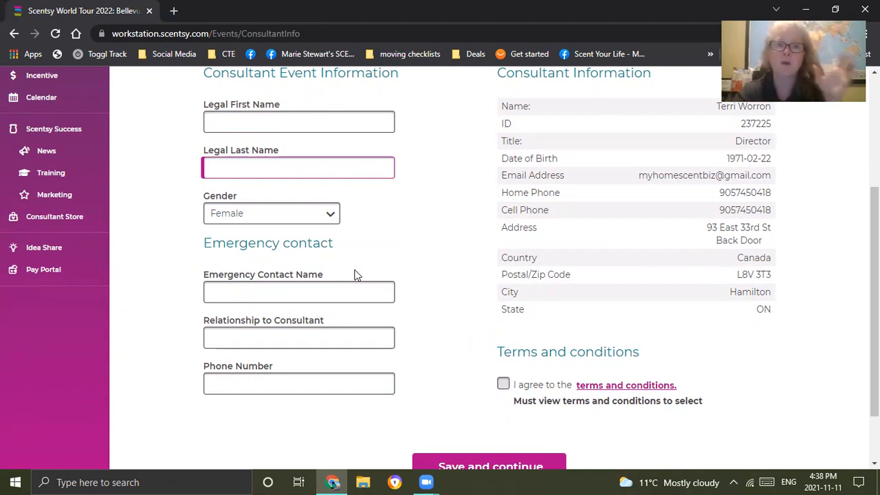
scroll(down, 3)
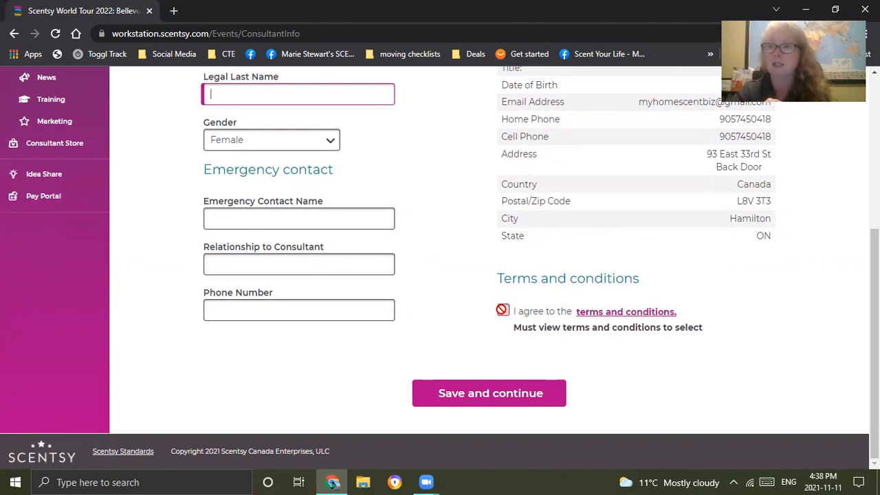
Read the event Terms and conditions pop-up through to the bottom, then close it.
click(624, 311)
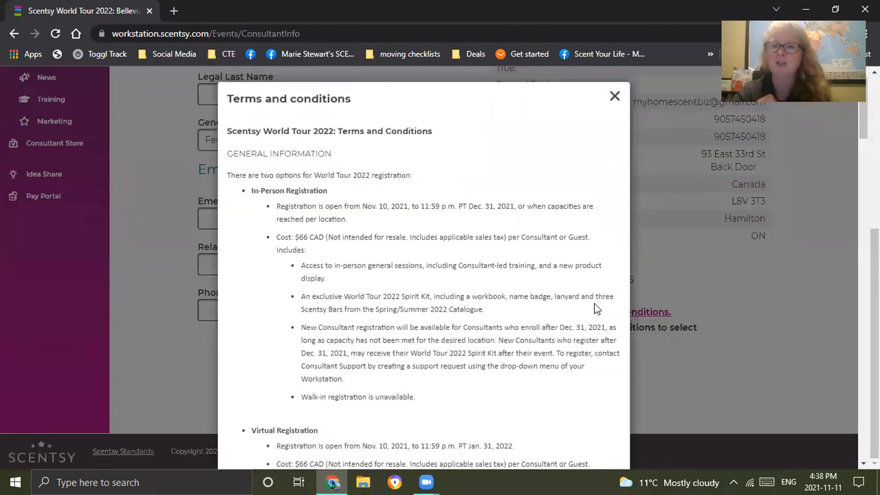
scroll(down, 3)
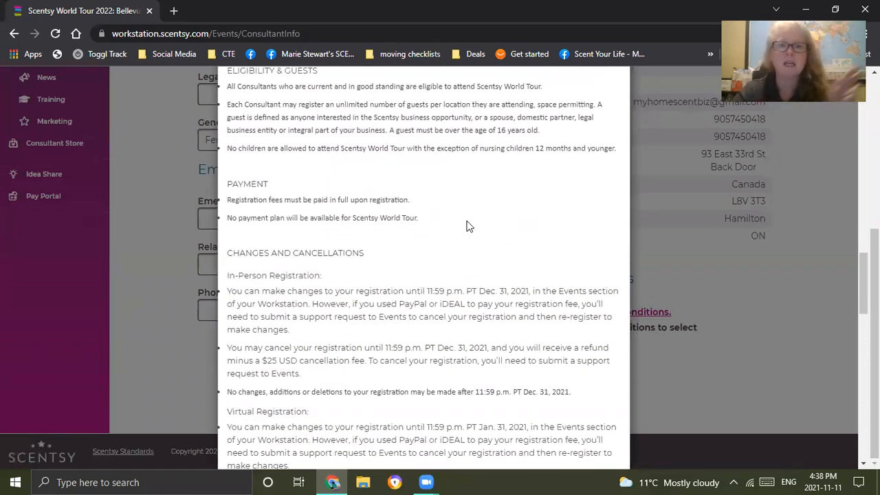
scroll(down, 3)
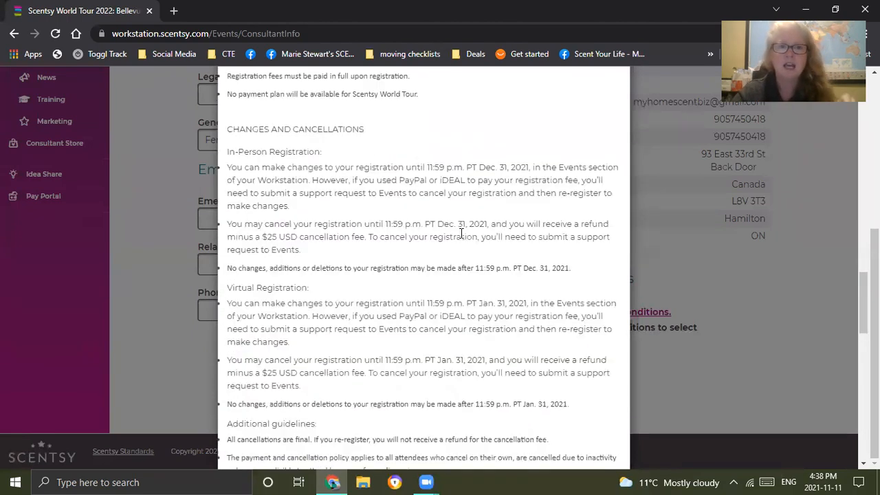
scroll(down, 3)
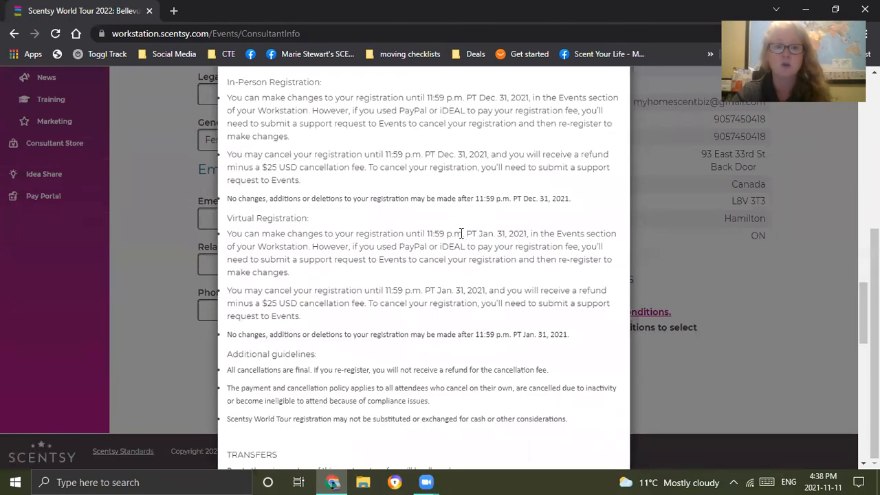
scroll(down, 3)
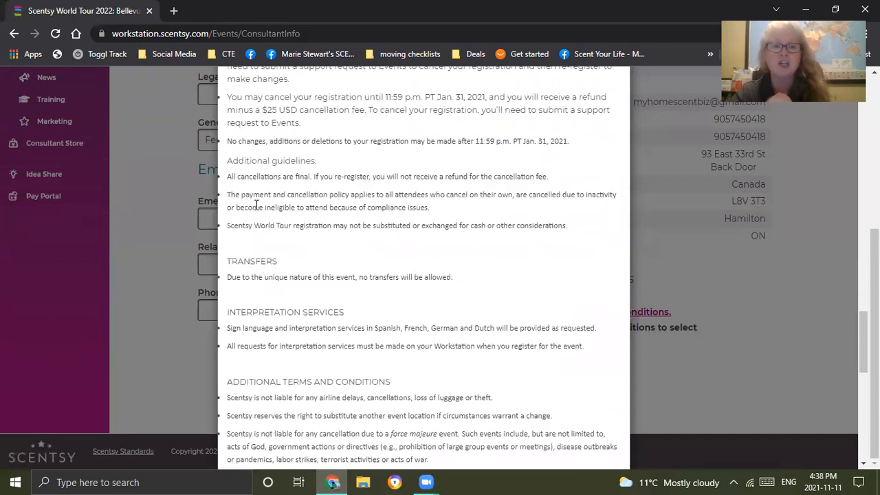
scroll(down, 3)
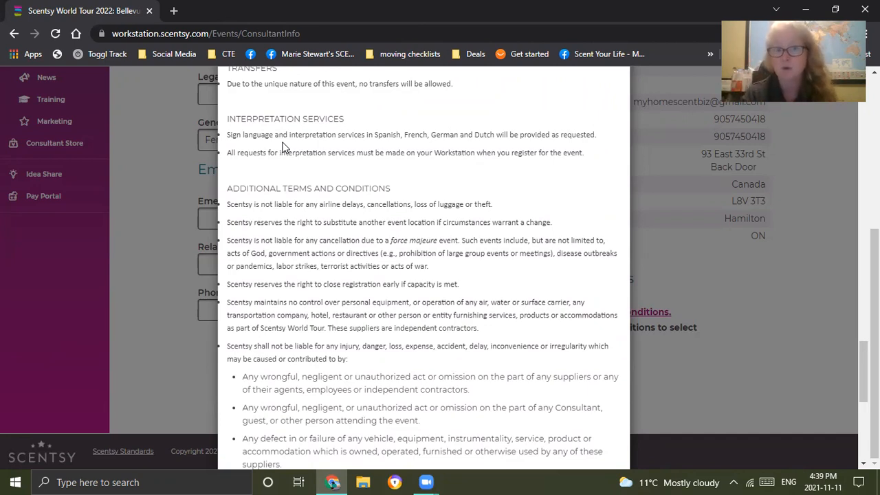
scroll(down, 3)
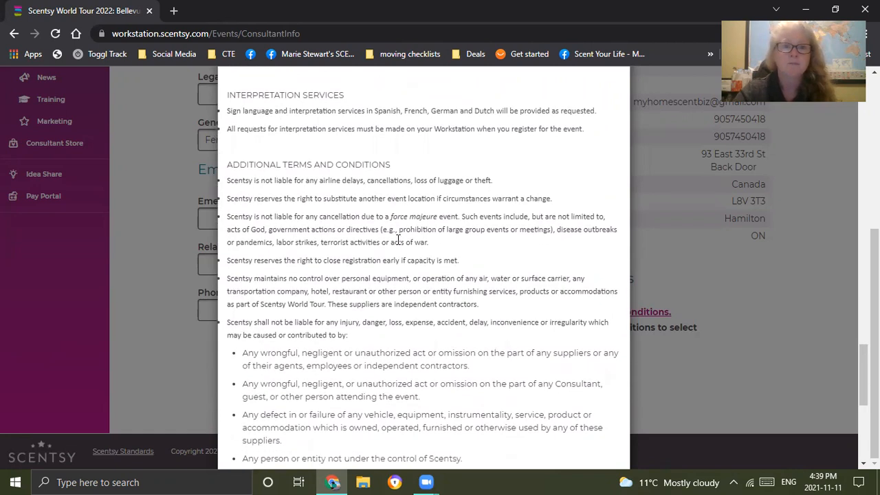
scroll(down, 3)
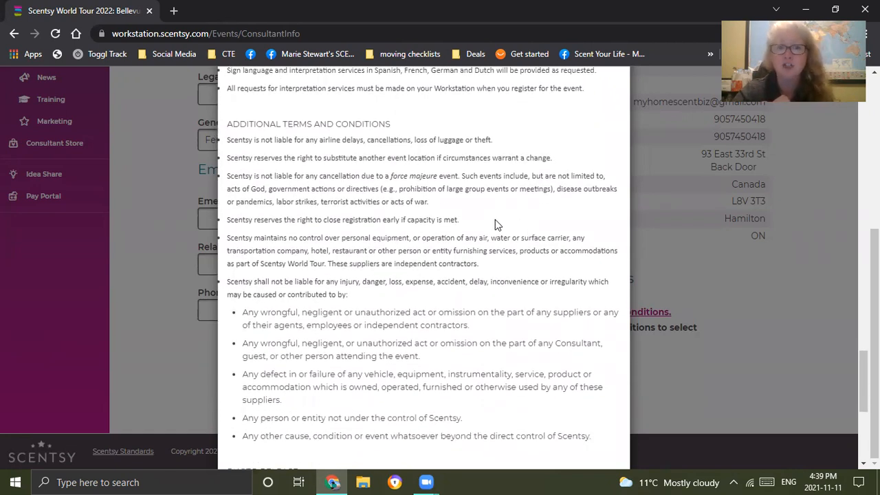
scroll(down, 3)
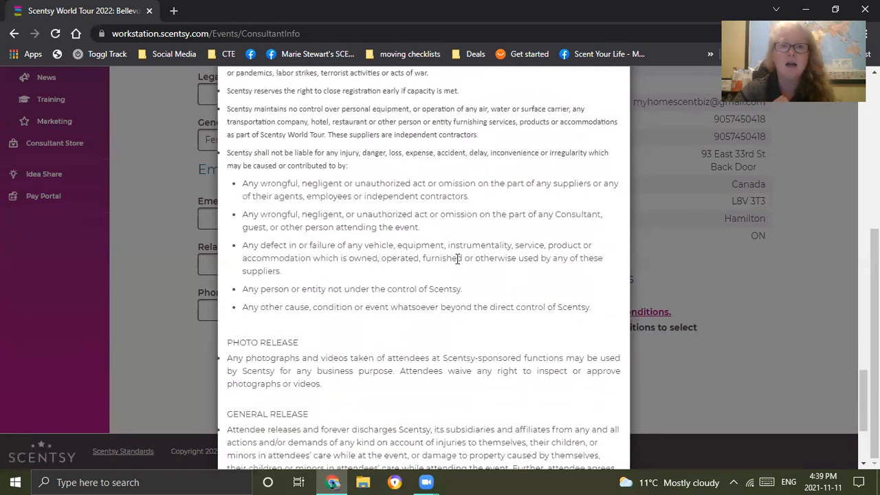
mouse_move(259, 94)
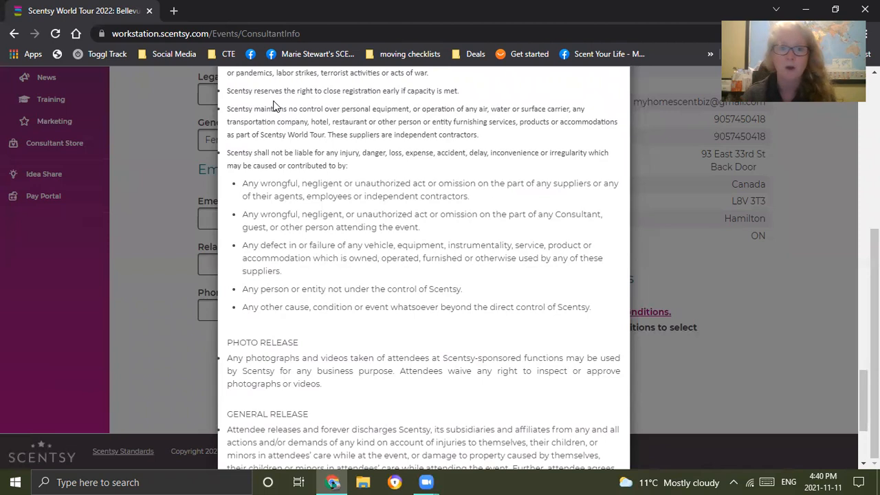
mouse_move(377, 247)
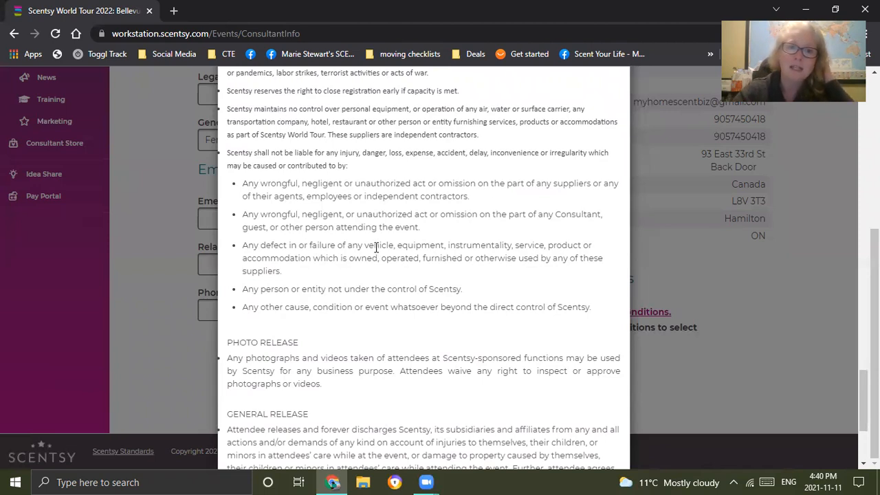
scroll(down, 3)
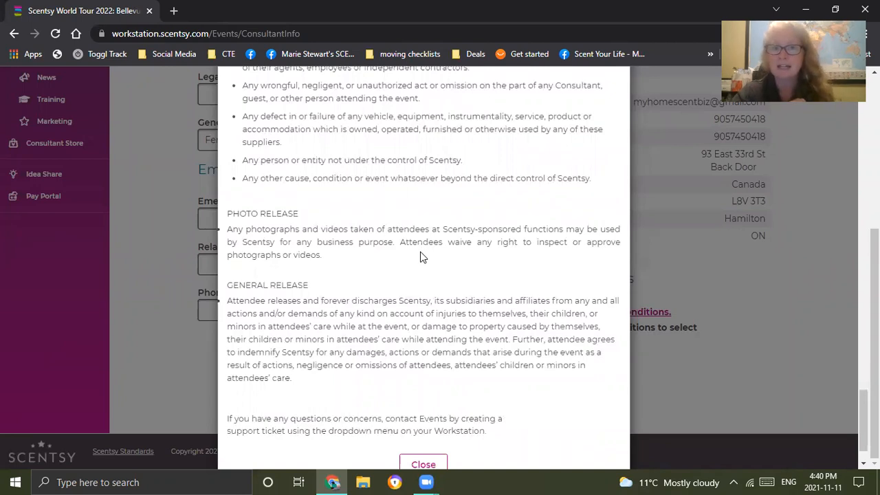
mouse_move(404, 261)
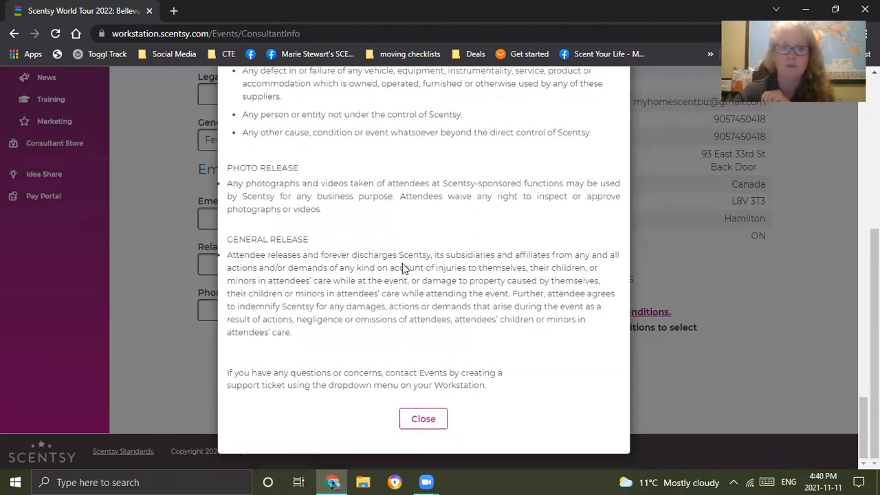
mouse_move(368, 355)
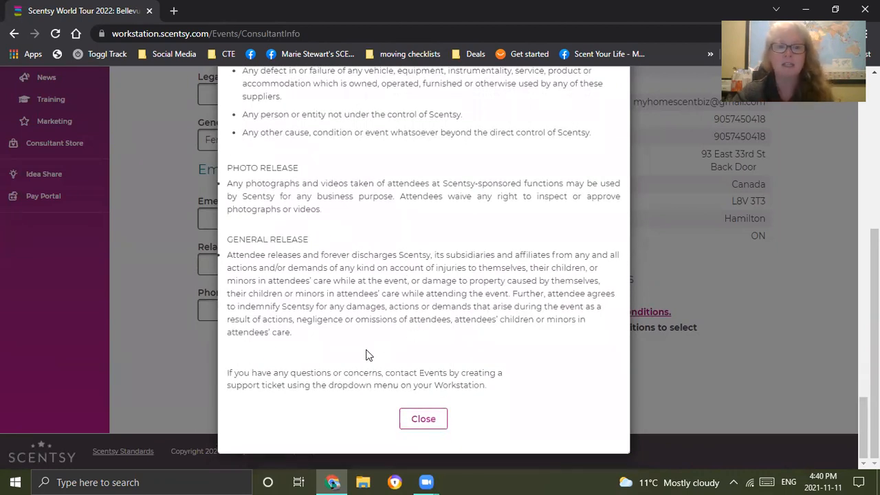
mouse_move(372, 352)
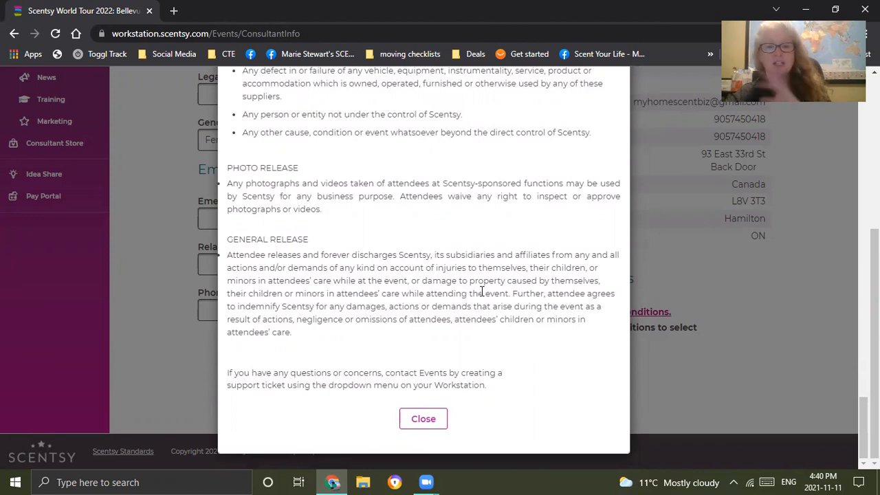
click(423, 418)
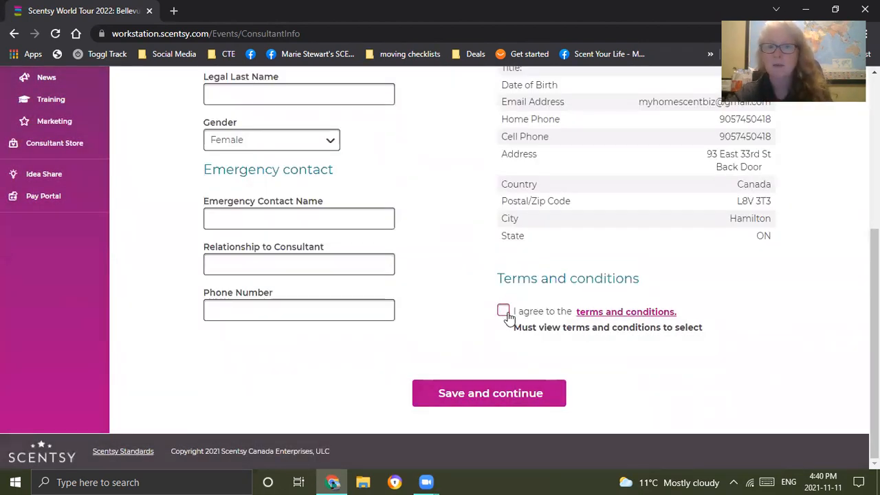
Accept the terms and conditions and save the consultant info form to continue registration.
click(503, 310)
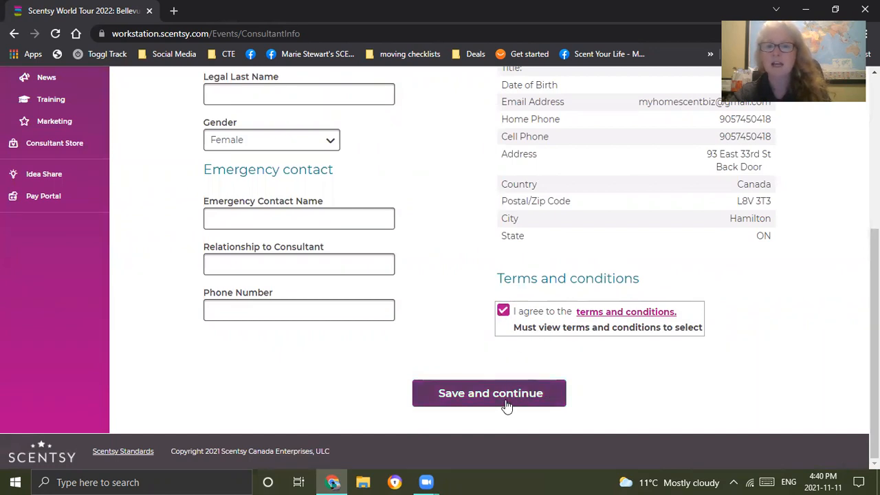
click(490, 393)
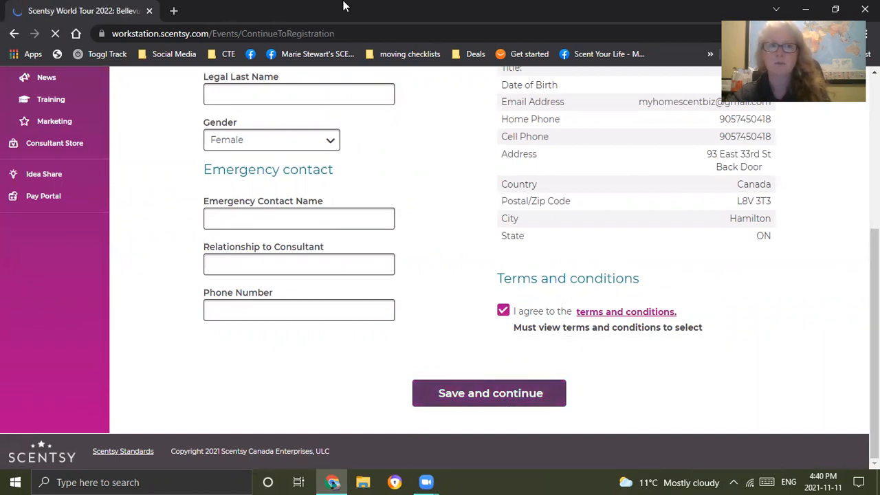
click(490, 393)
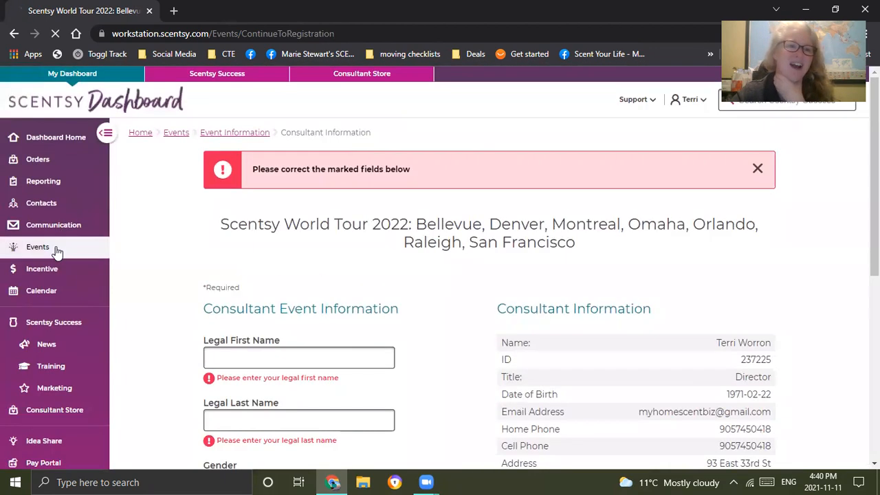
From the Events list, edit the existing Mississauga tour registration and save the consultant details again.
click(38, 248)
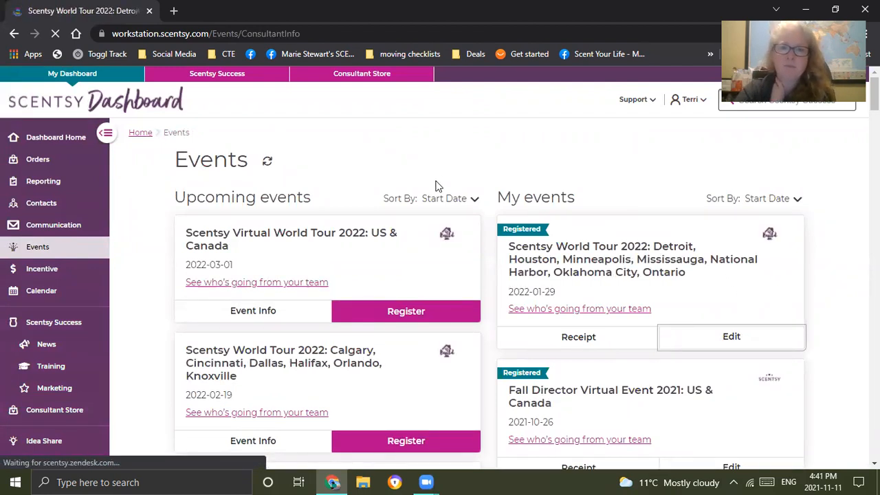
click(731, 337)
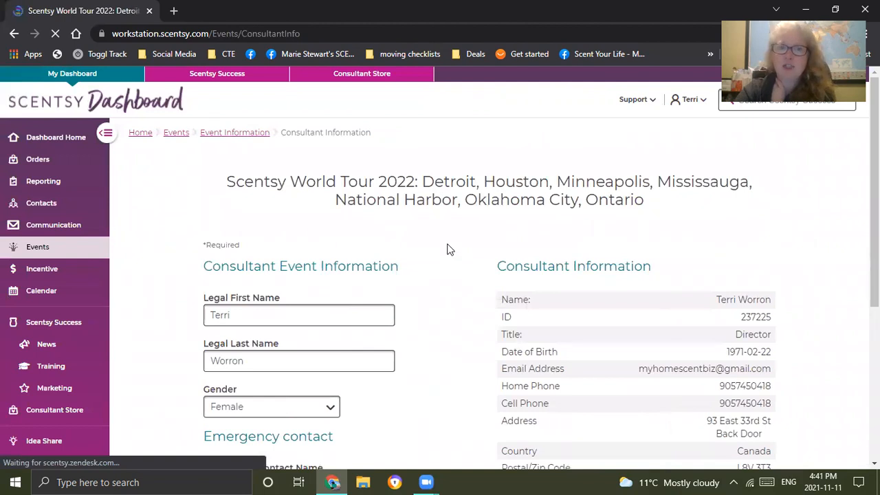
scroll(down, 3)
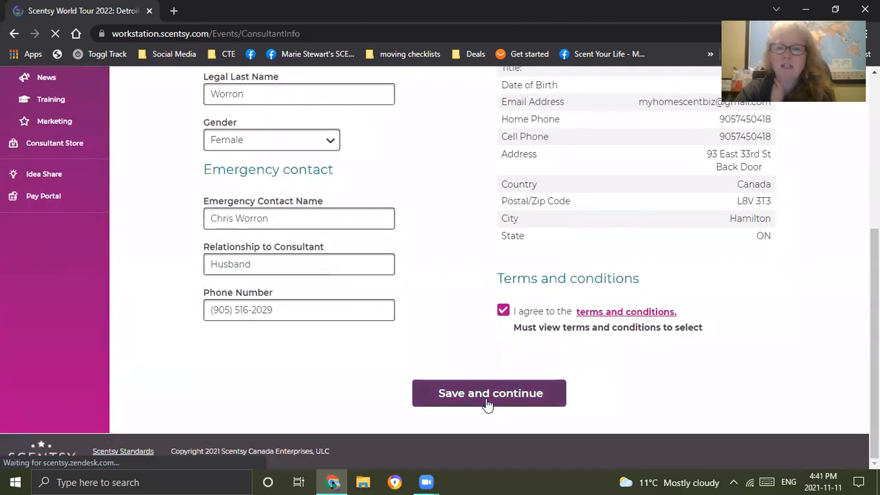
click(489, 394)
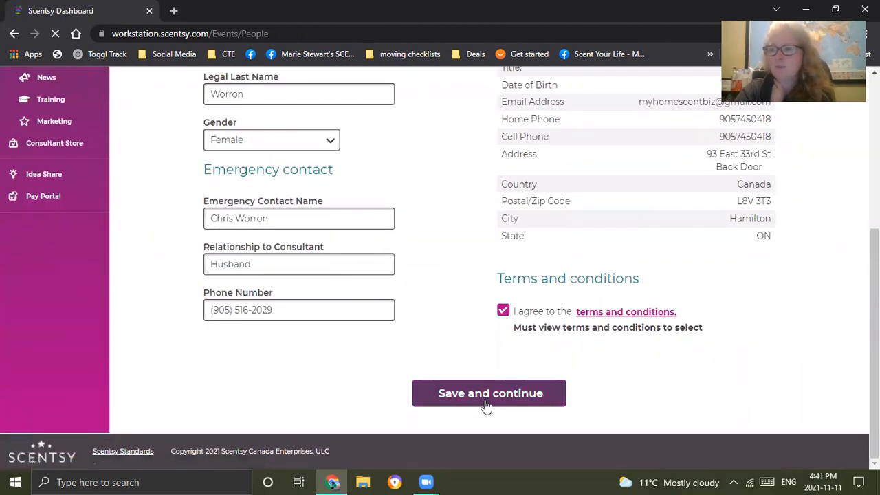
click(489, 393)
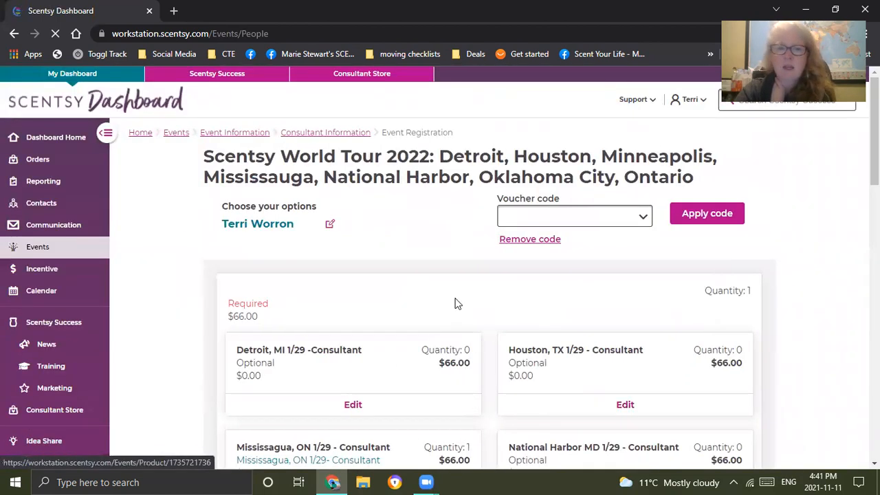
Scroll the city ticket options and choose Edit on the Mississauga, ON 1/29 - Consultant card.
scroll(down, 3)
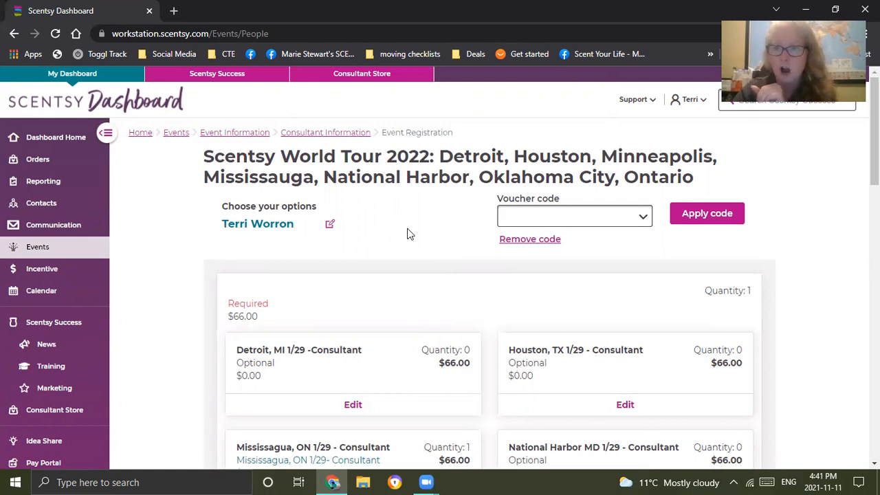
scroll(down, 3)
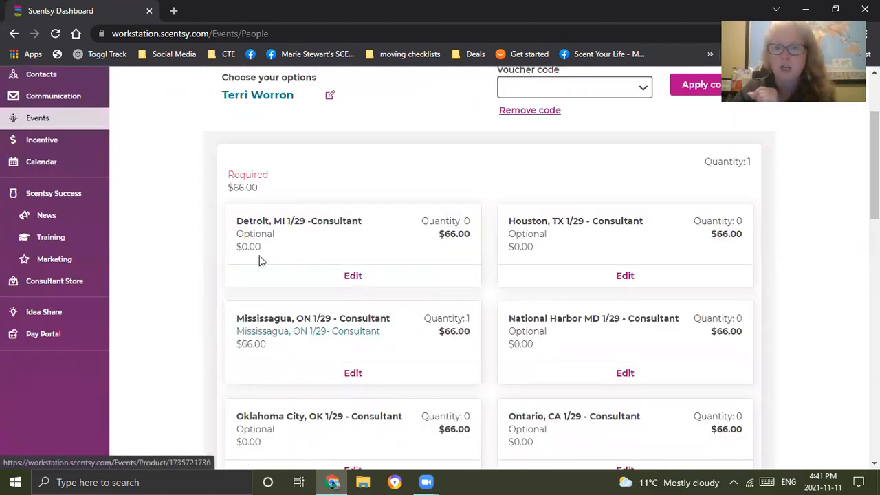
scroll(down, 3)
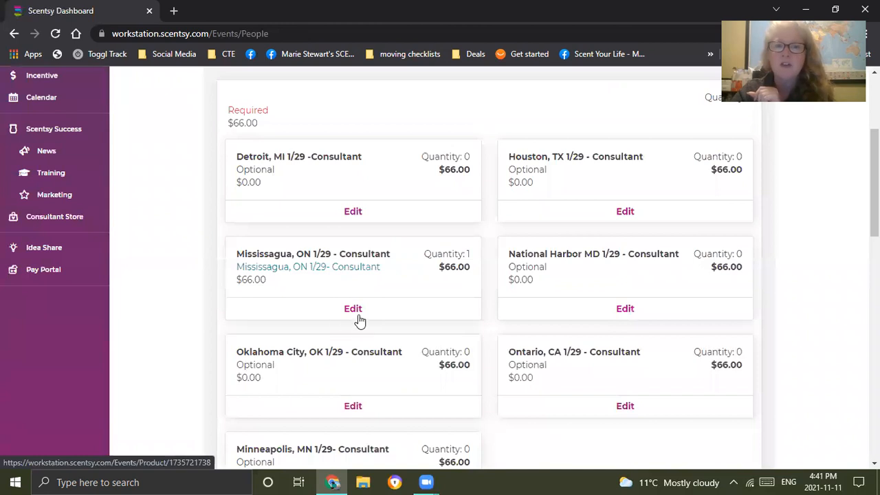
click(352, 308)
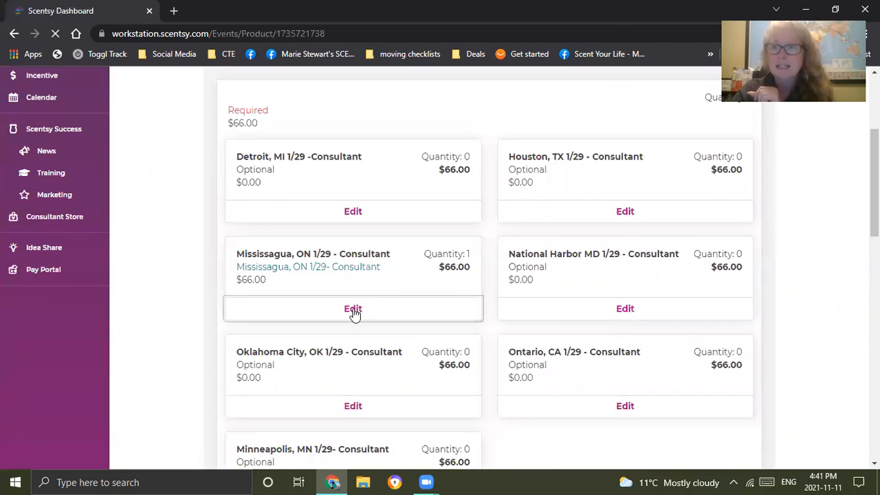
Select the Mississauga, ON 1/29 - Consultant ticket at $66.00 and add and save it.
click(352, 308)
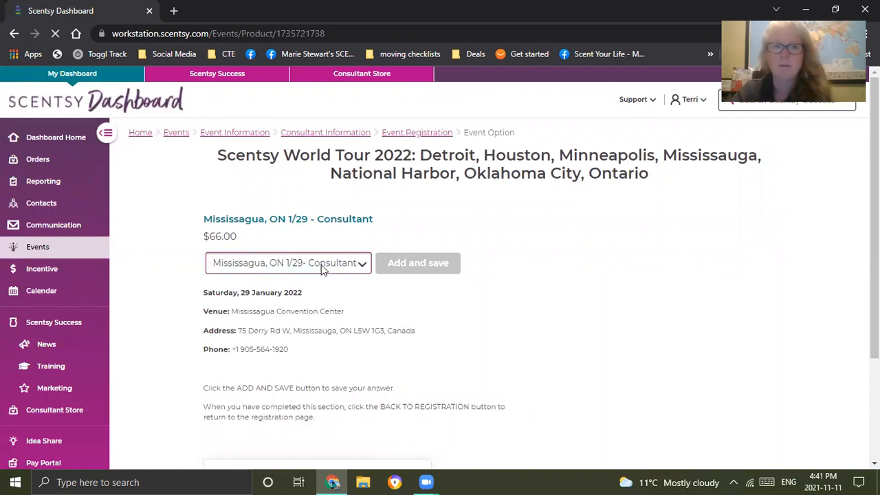
click(287, 262)
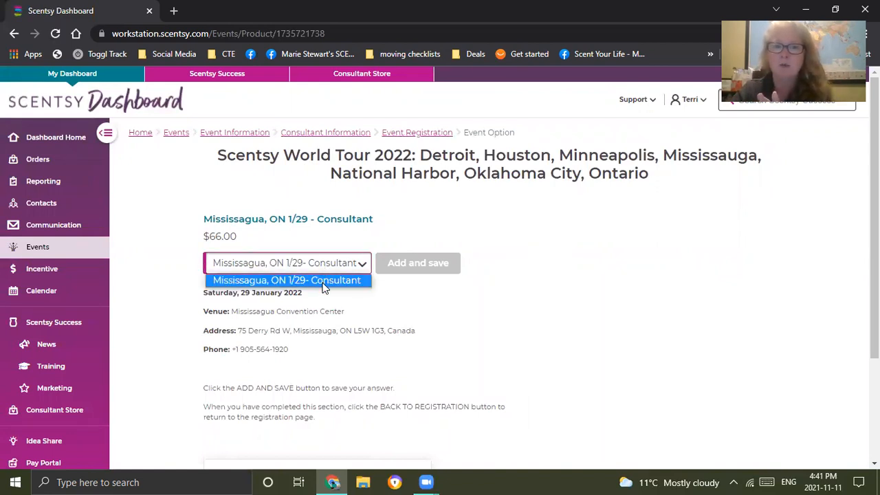
click(286, 281)
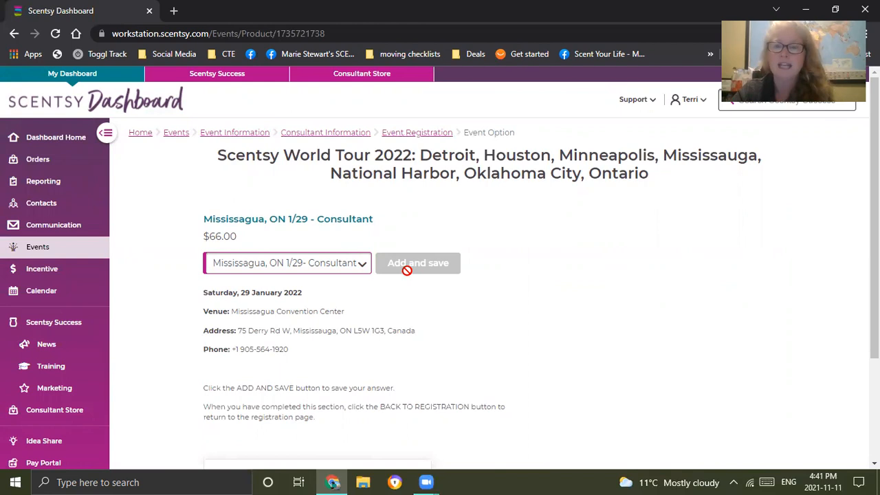
click(418, 262)
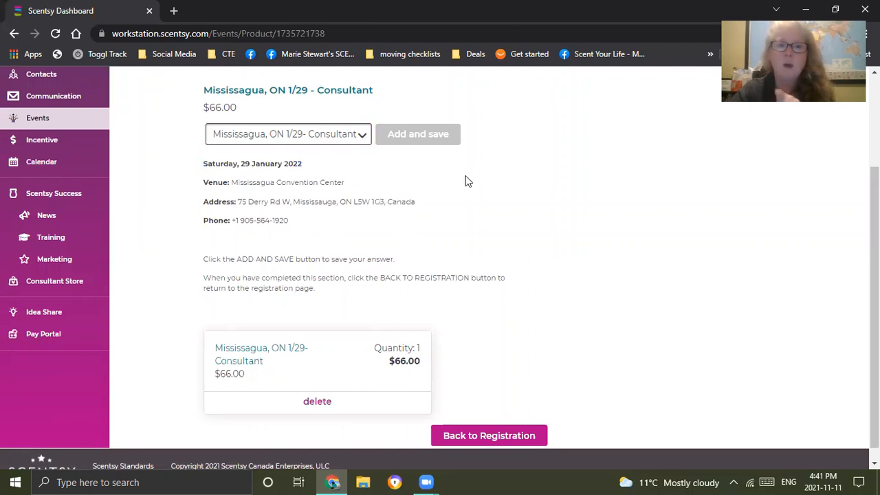
mouse_move(293, 335)
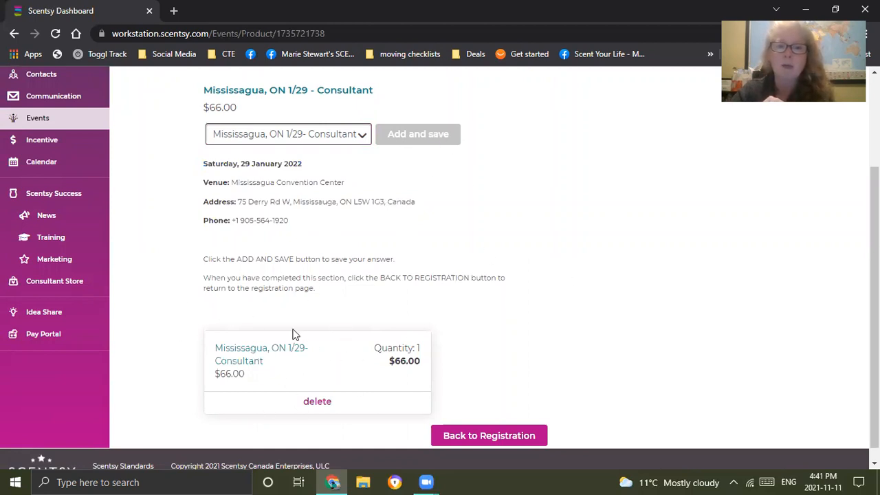
mouse_move(314, 334)
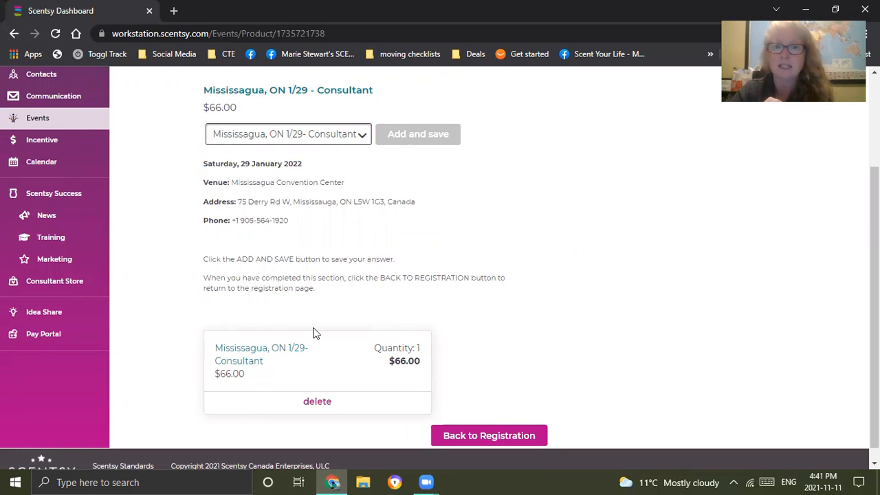
mouse_move(272, 315)
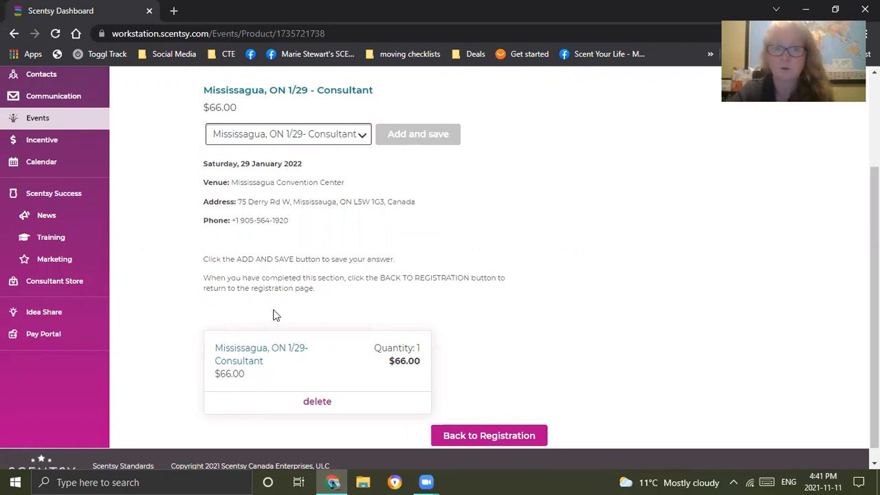
Return to the registration options page with its voucher code entry.
scroll(down, 3)
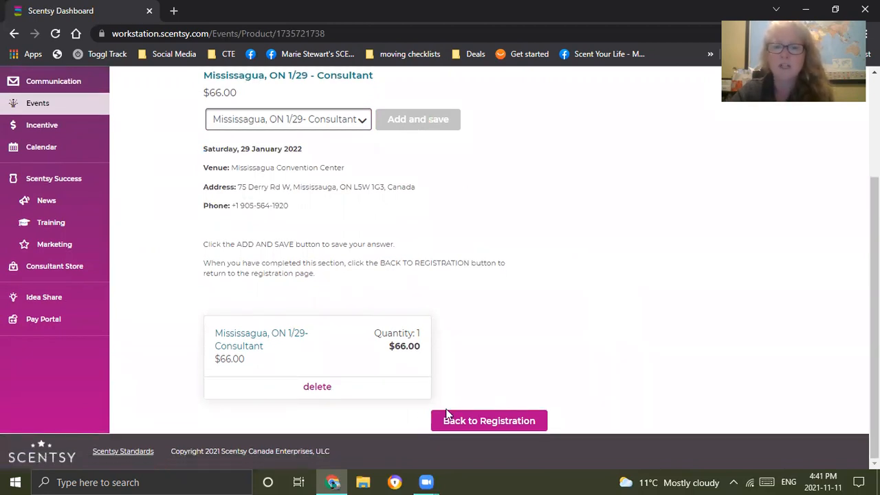
click(489, 420)
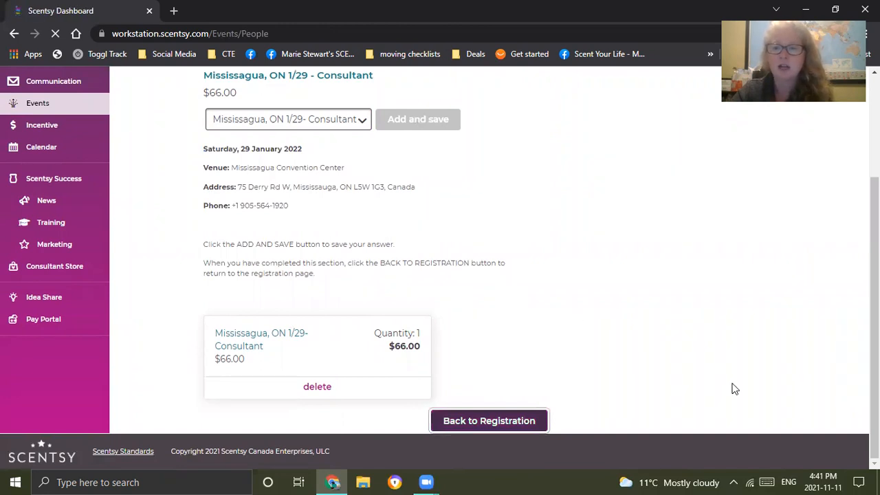
click(490, 421)
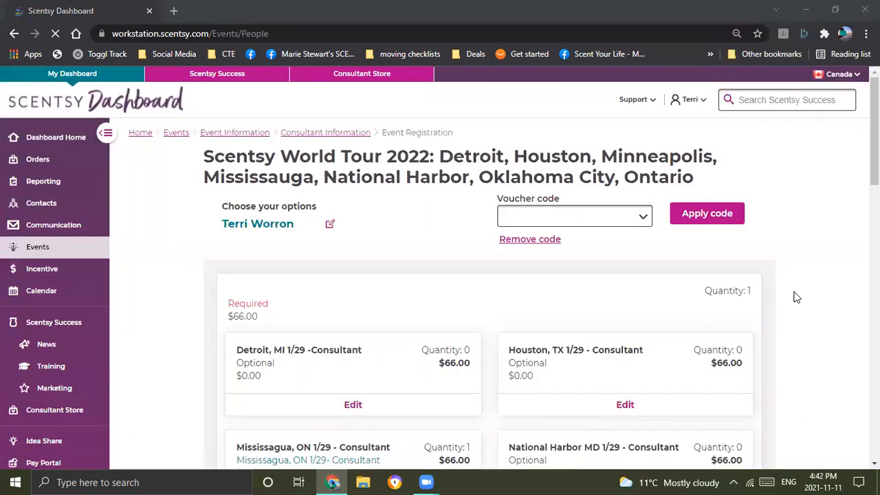
mouse_move(763, 305)
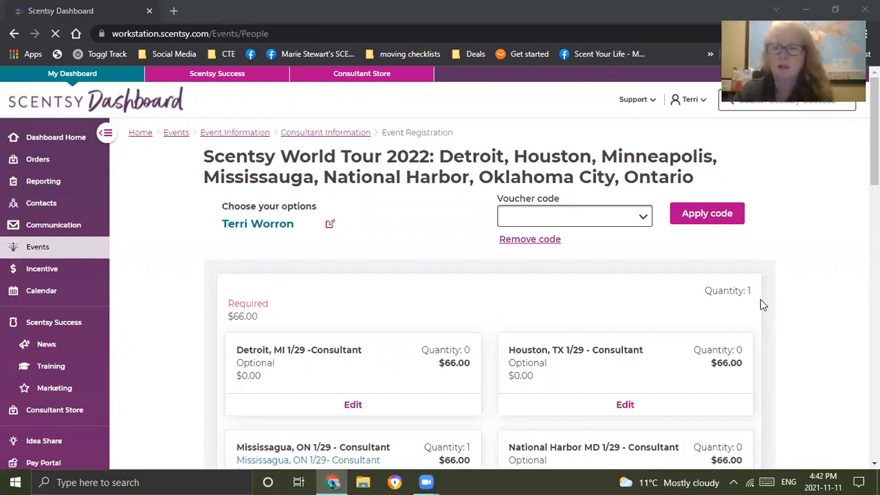
Review the consultant and guest cards down to the summary: $66.00 each, $132.00 total.
scroll(down, 3)
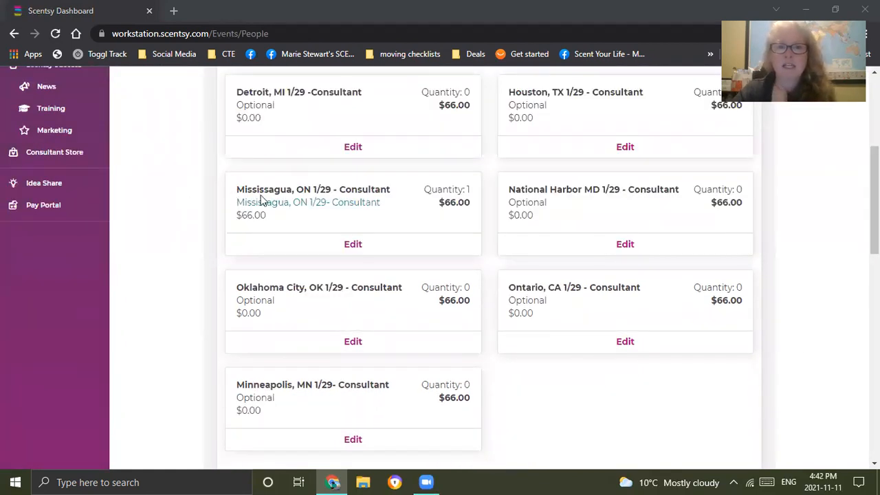
double_click(454, 202)
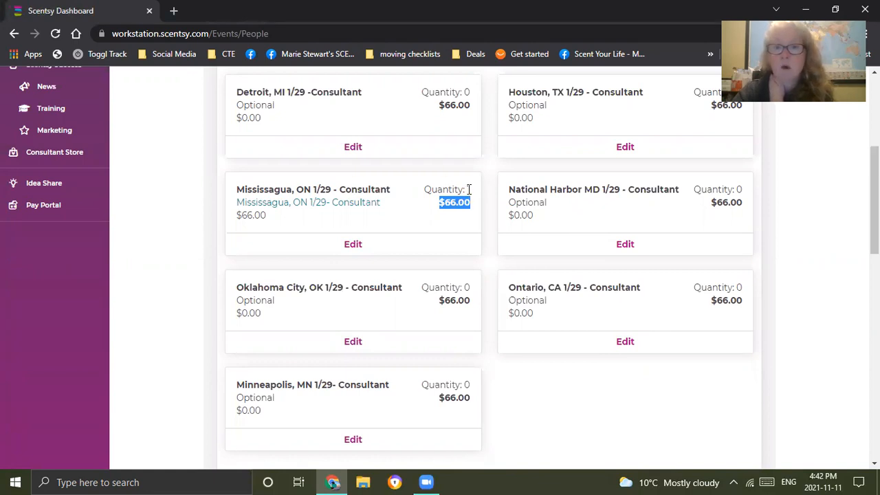
scroll(down, 3)
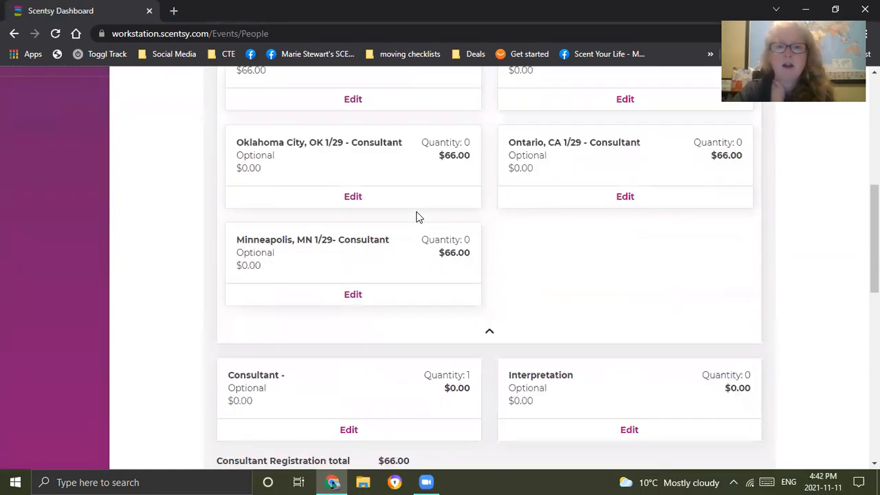
scroll(down, 3)
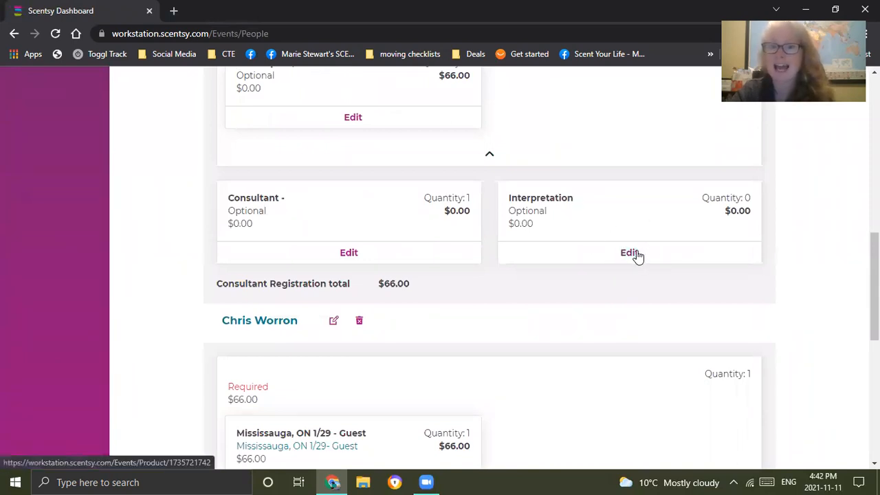
mouse_move(330, 186)
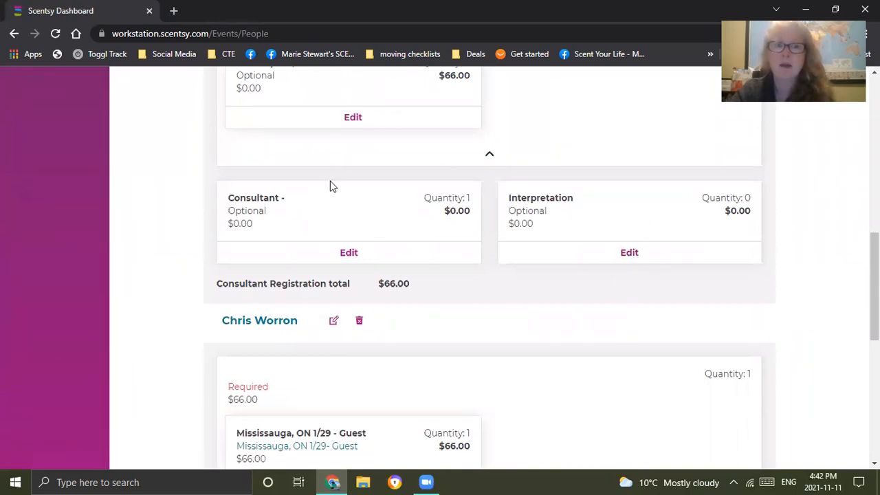
mouse_move(317, 223)
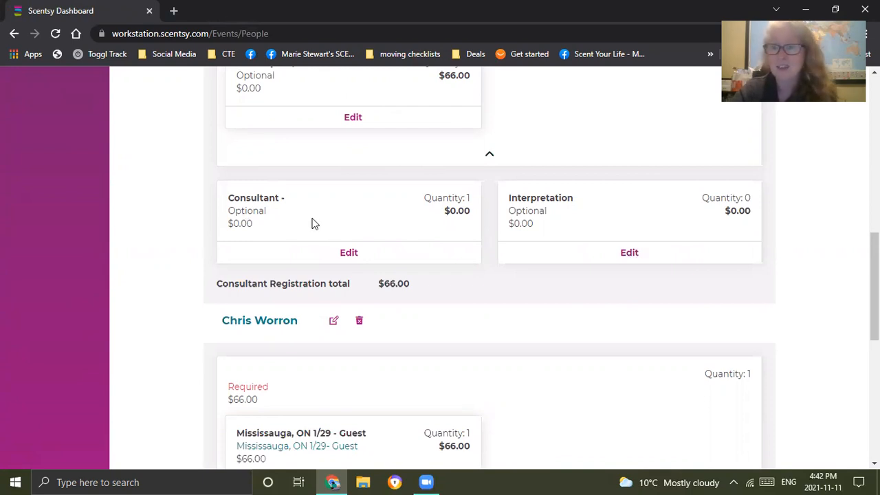
mouse_move(282, 220)
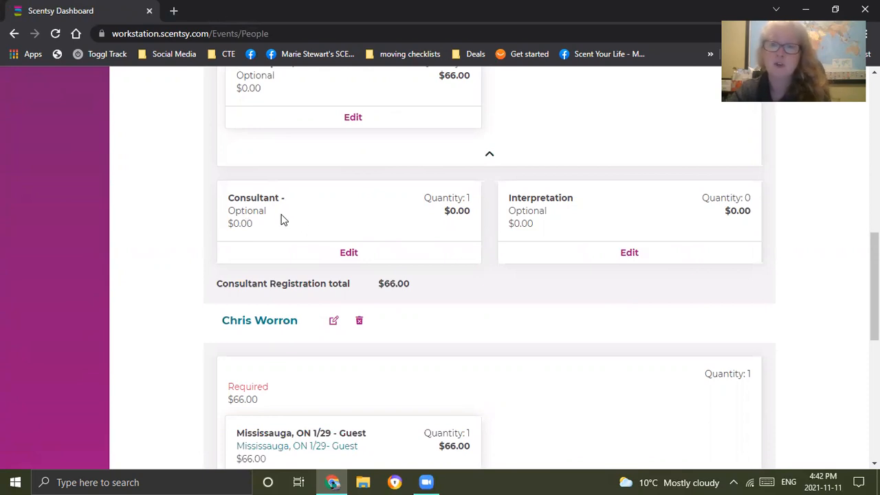
mouse_move(533, 285)
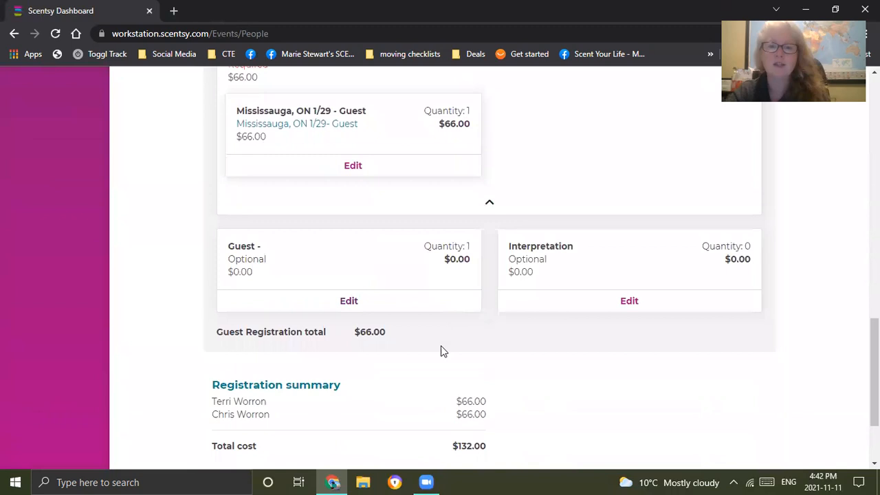
scroll(down, 3)
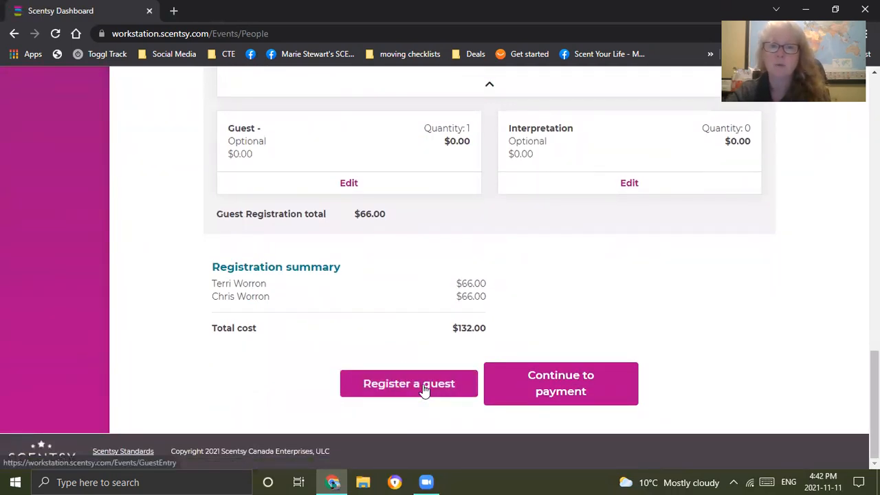
Start an additional guest entry and look over the blank guest information form.
click(409, 383)
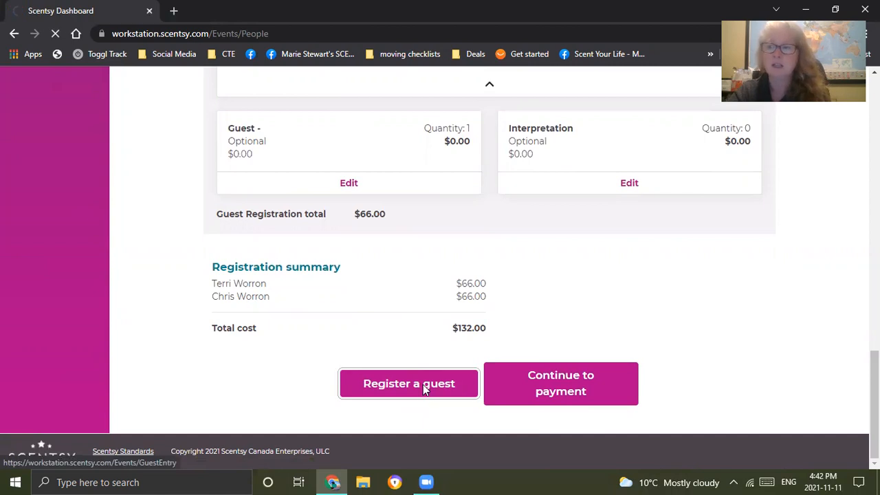
click(408, 382)
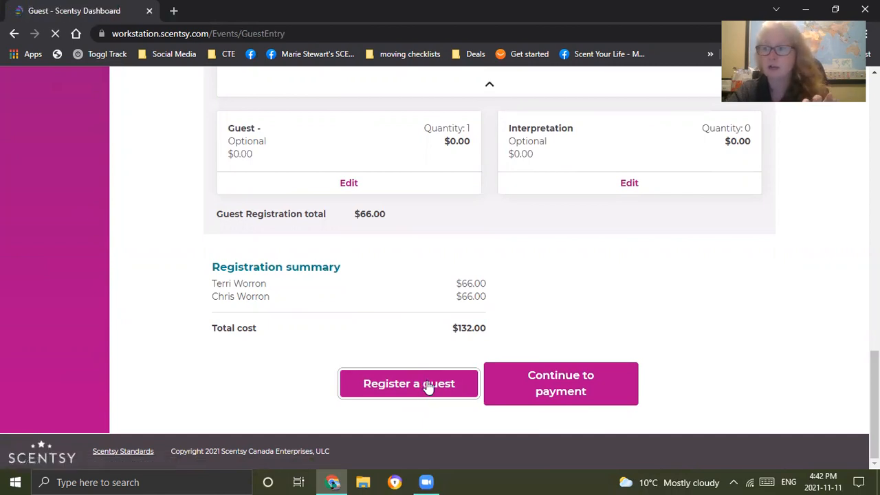
click(409, 384)
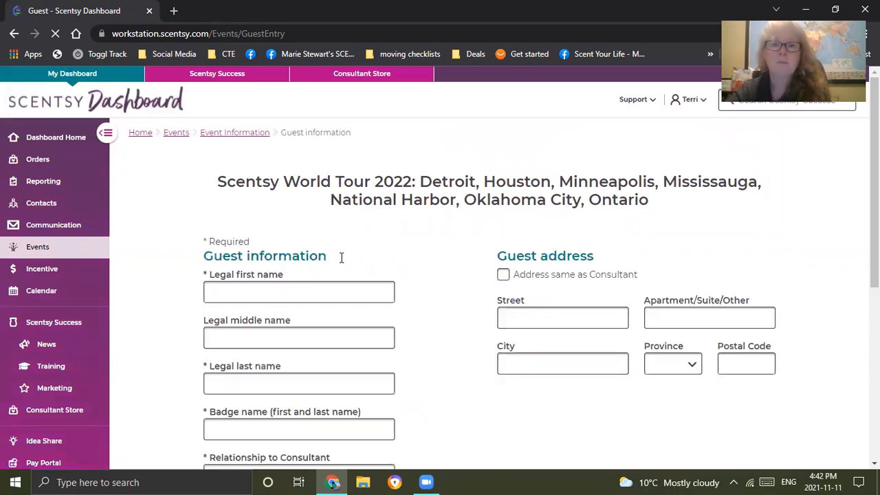
scroll(down, 3)
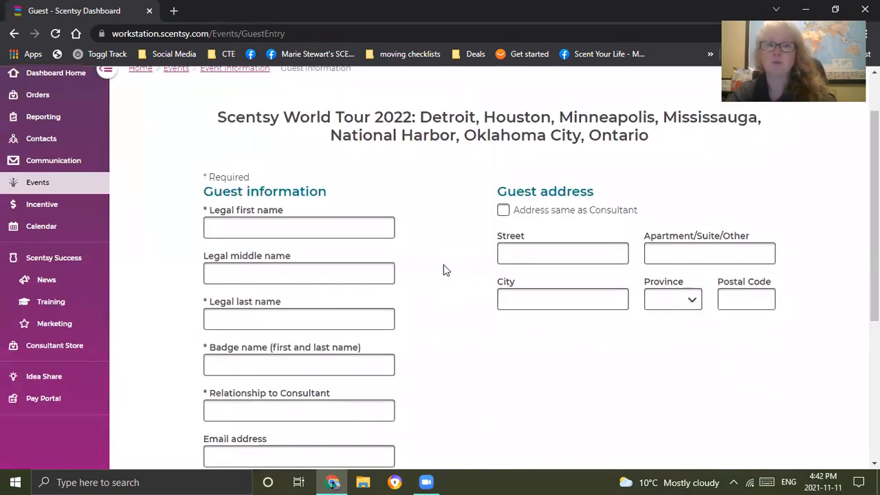
scroll(down, 3)
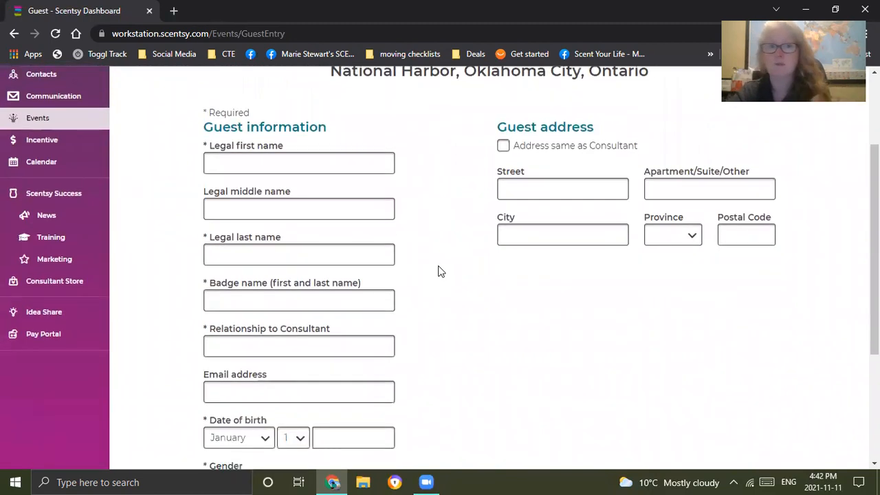
mouse_move(459, 247)
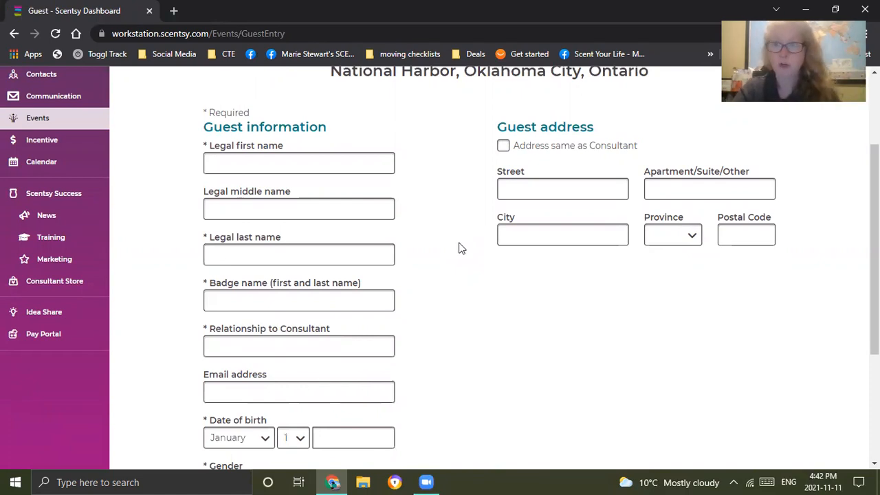
mouse_move(452, 245)
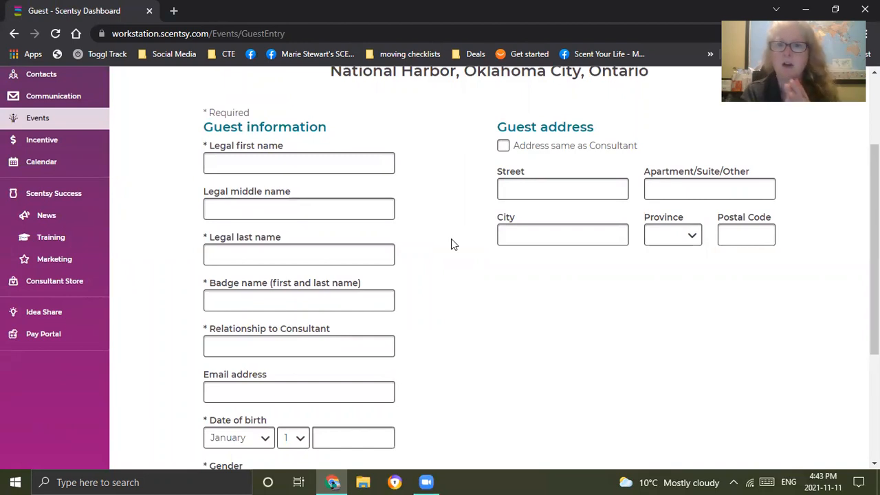
scroll(down, 3)
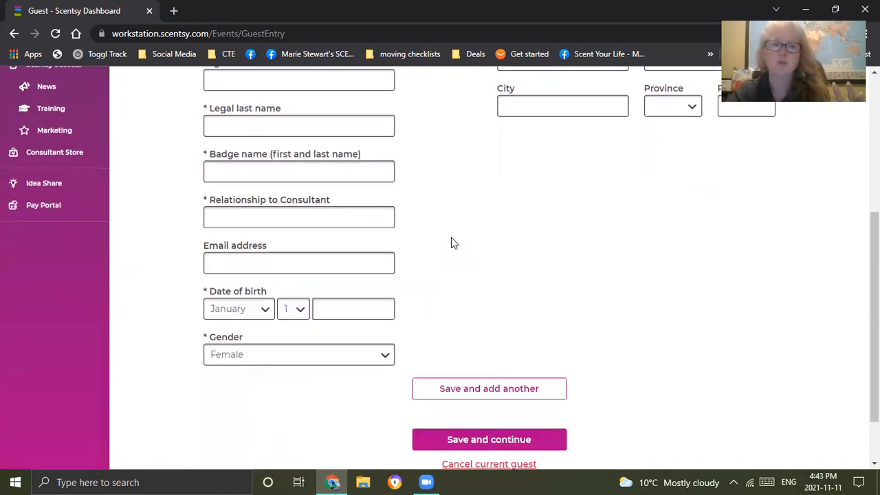
click(298, 217)
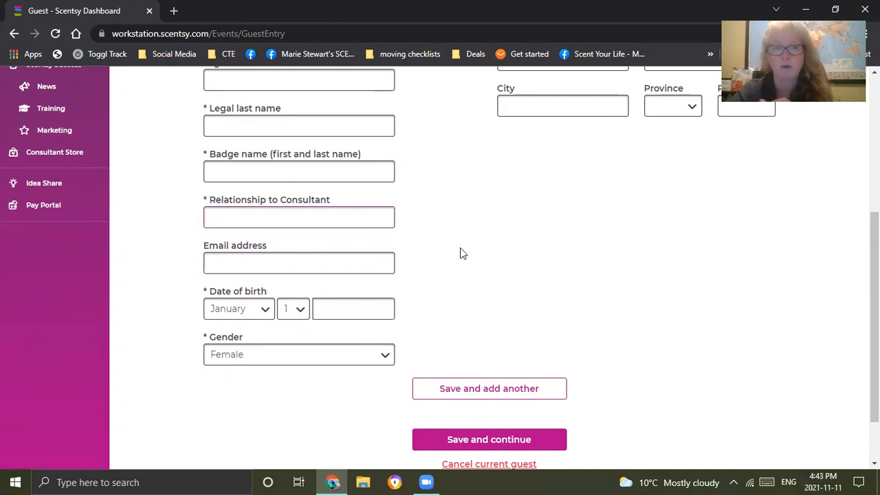
mouse_move(466, 295)
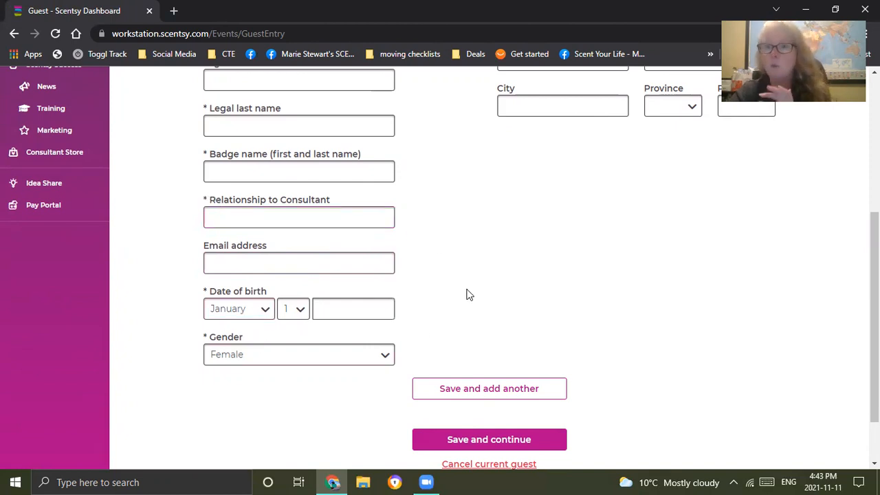
scroll(up, 3)
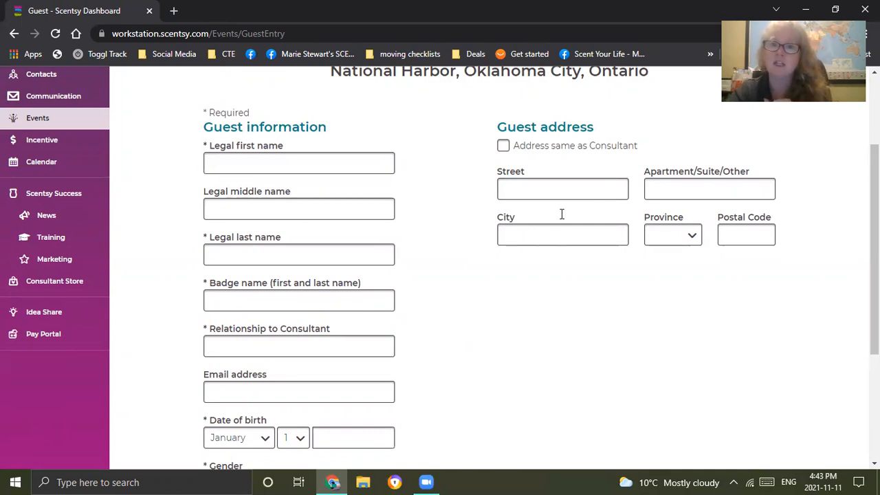
scroll(down, 3)
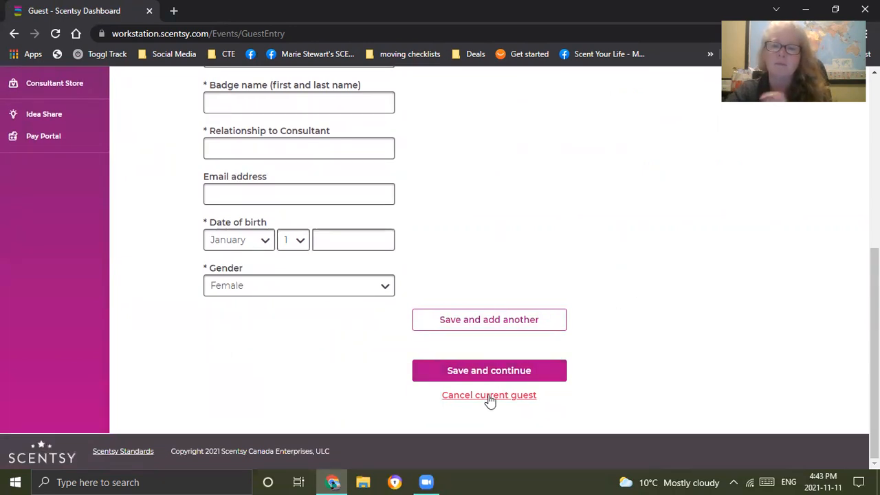
Cancel the extra guest and confirm deleting its unsaved details to return to the registration.
click(490, 395)
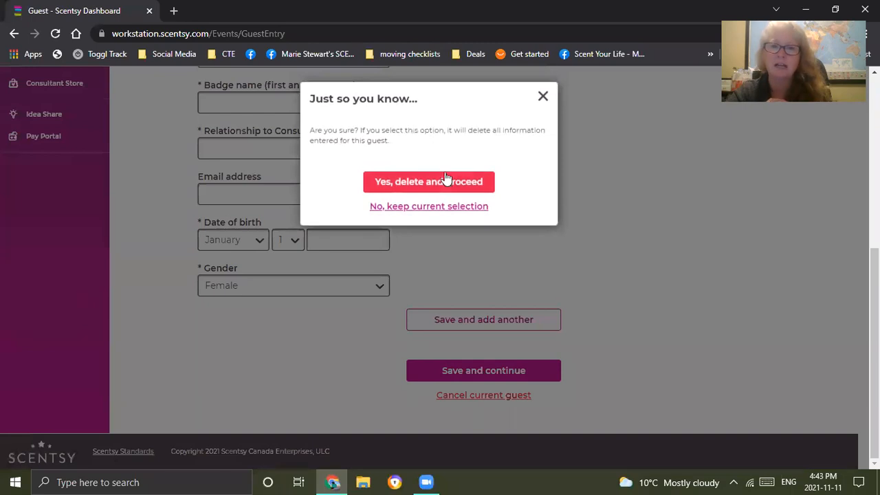
click(429, 182)
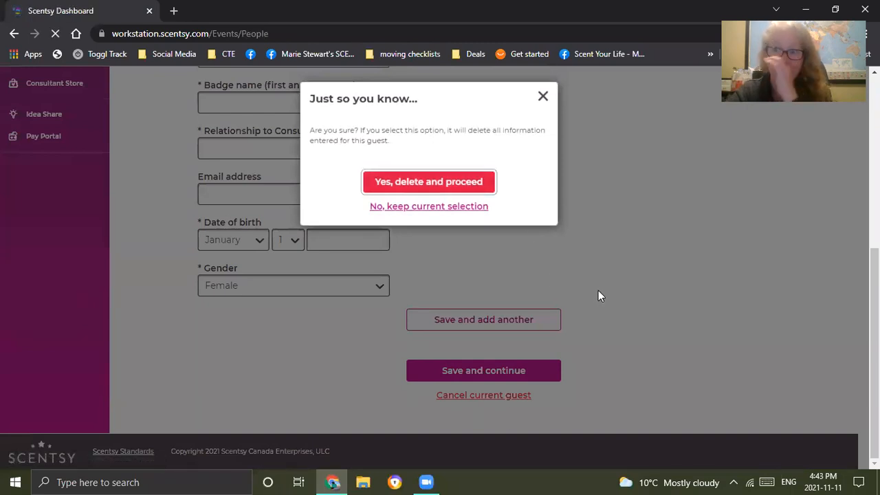
Edit the guest's Mississauga, ON 1/29 ticket saved at $66.
click(429, 182)
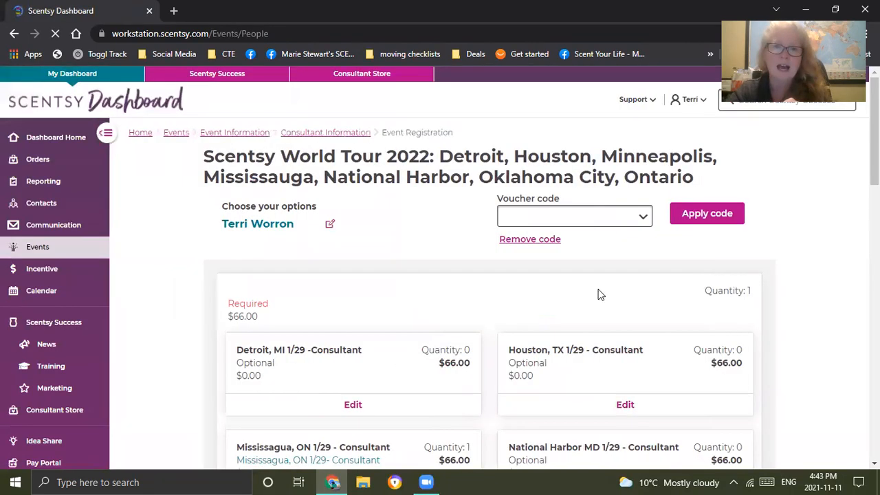
scroll(down, 3)
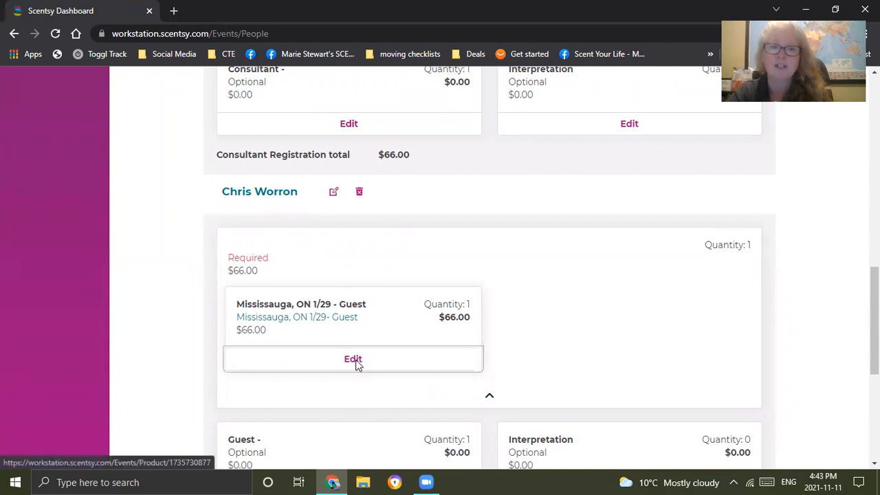
click(352, 359)
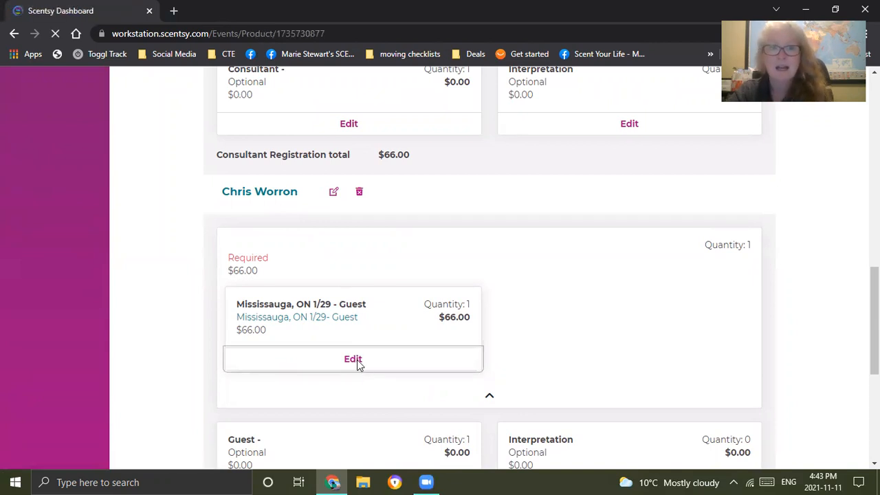
click(352, 358)
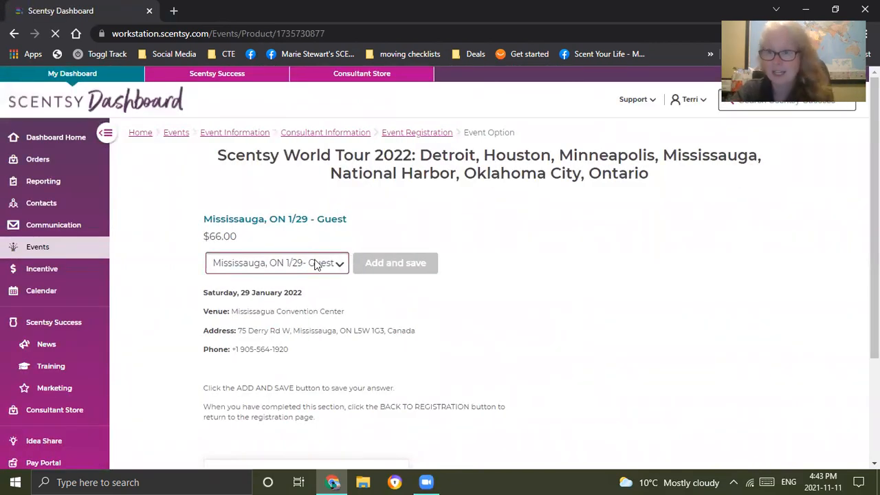
Keep the single Mississauga guest ticket option and head back to the registration overview.
click(276, 263)
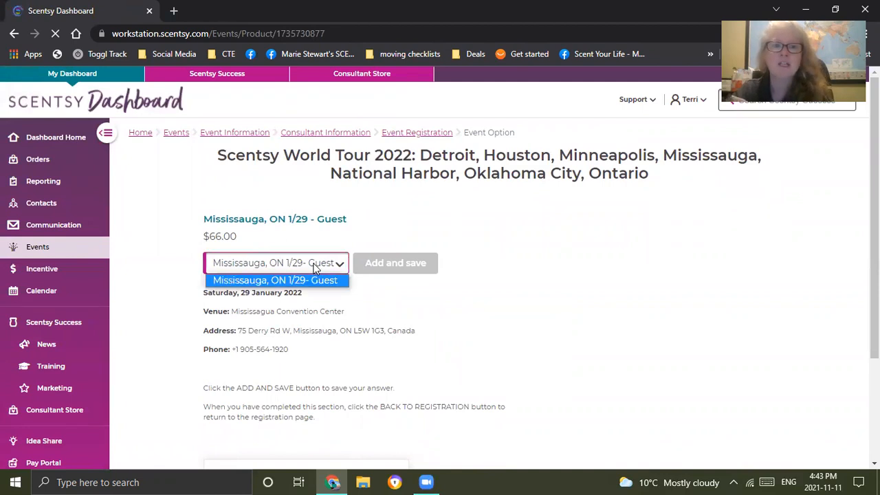
click(396, 262)
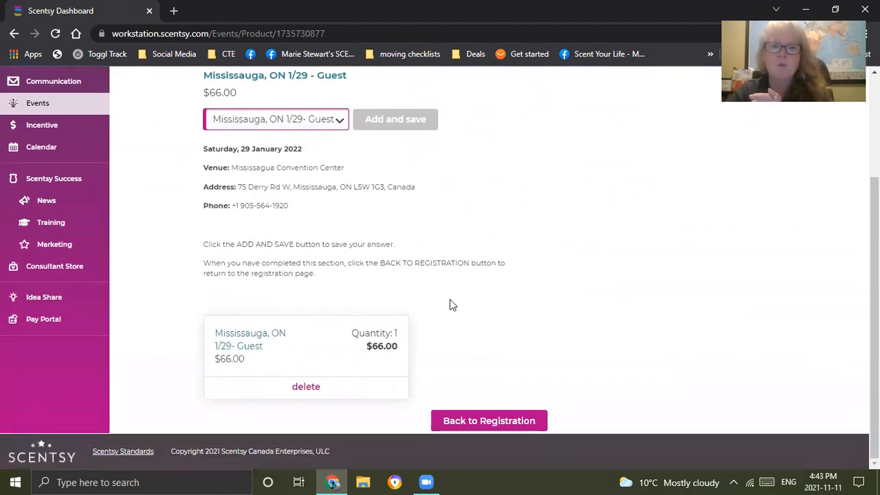
click(489, 420)
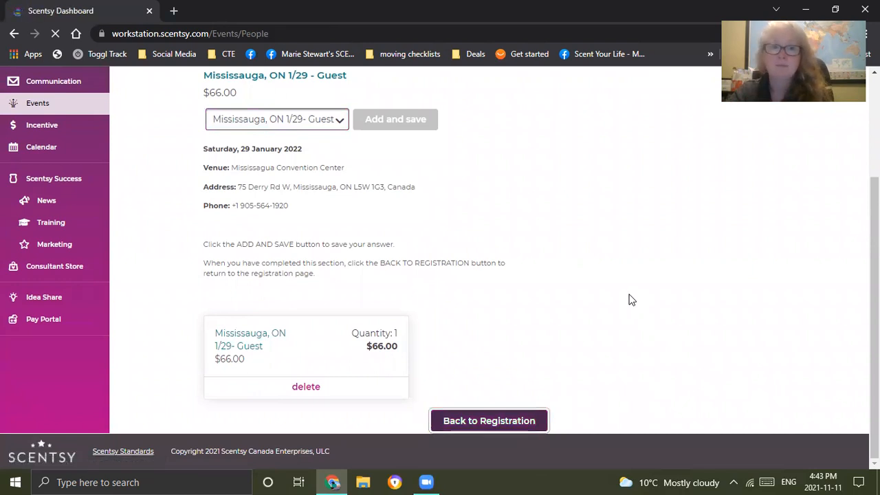
Review the $132 summary with both $66 tickets, then go to the Events overview page.
click(489, 421)
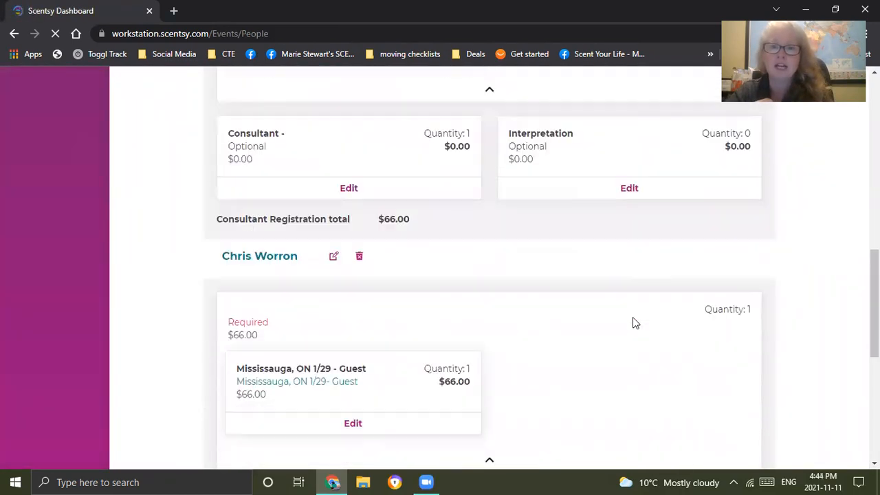
scroll(down, 3)
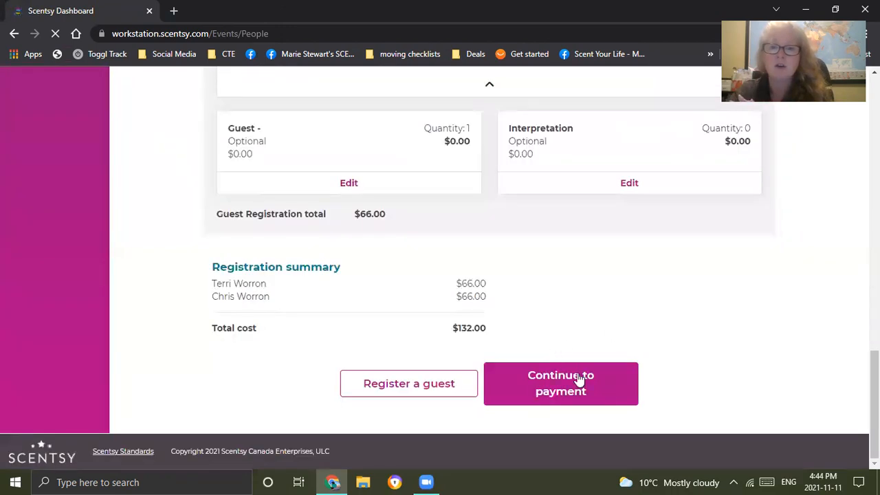
click(561, 382)
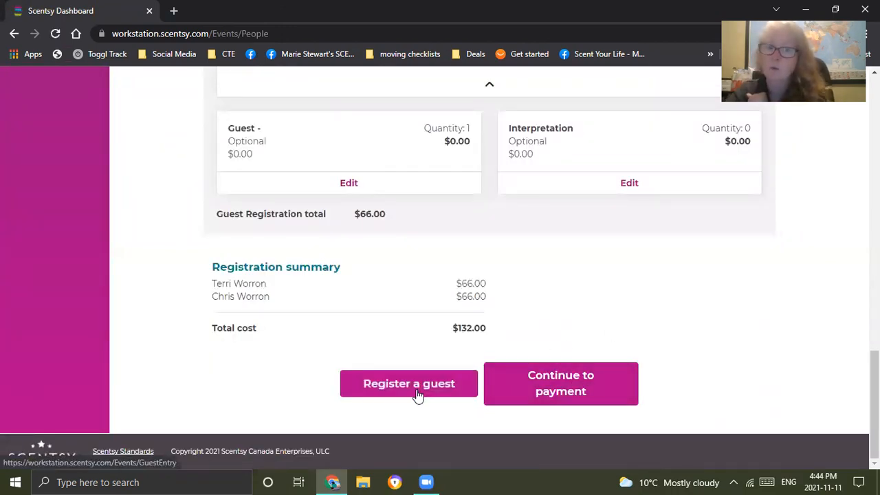
mouse_move(608, 336)
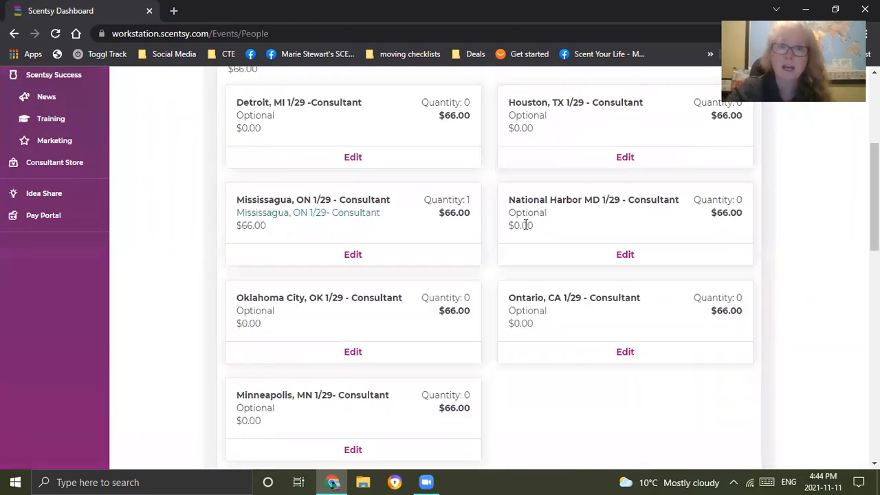
scroll(up, 3)
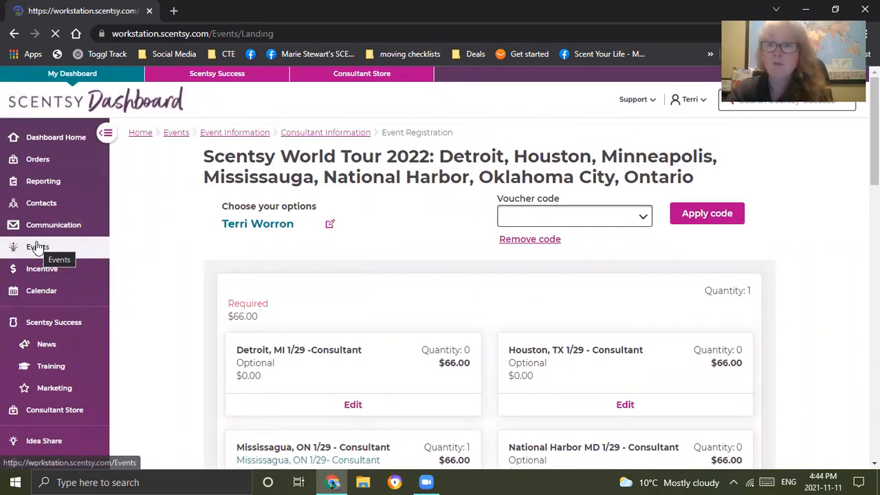
click(38, 247)
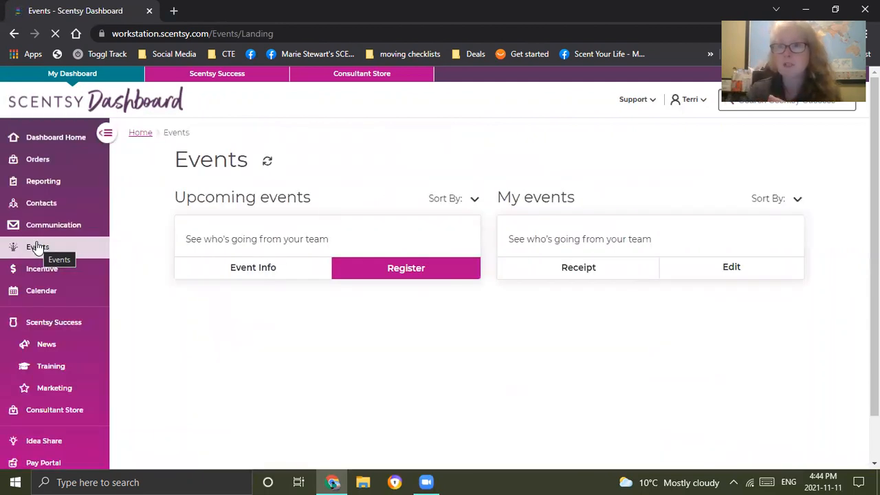